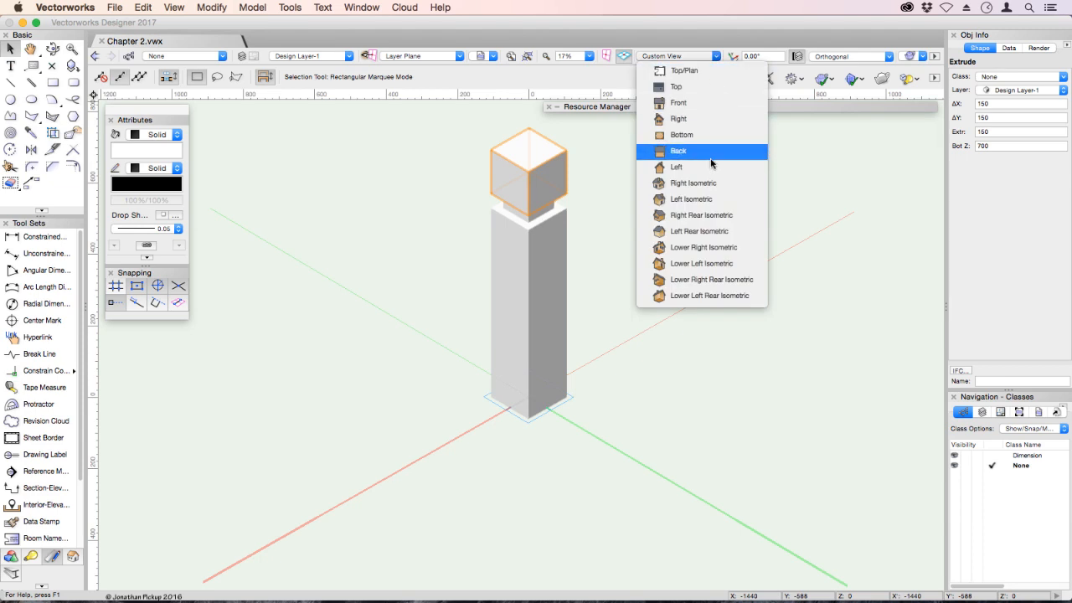
Step: Show the bollard from the Front standard view in Hidden Line render mode
click(679, 102)
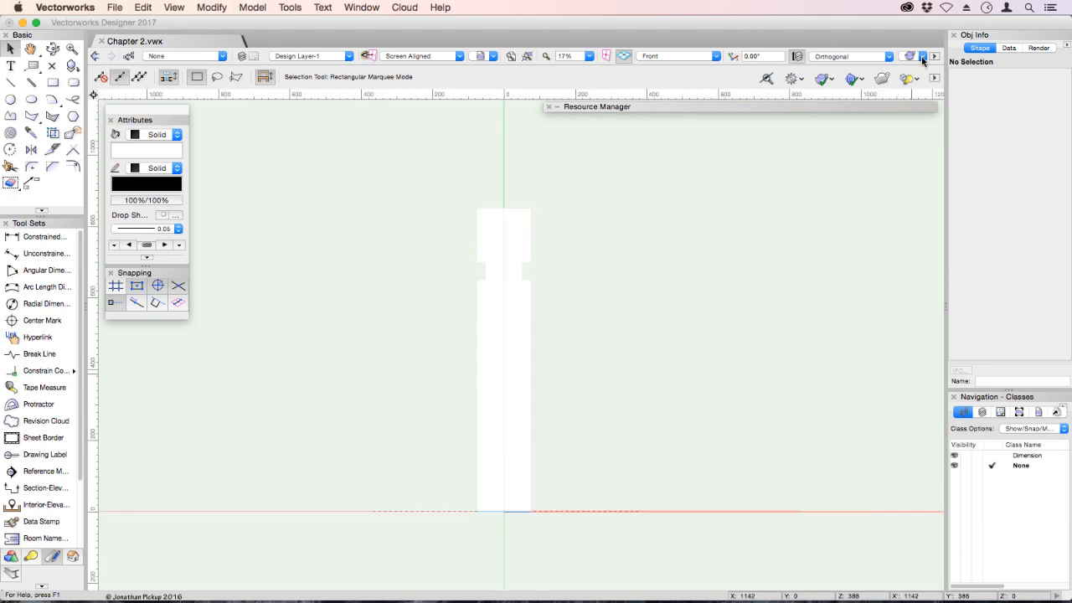
click(909, 56)
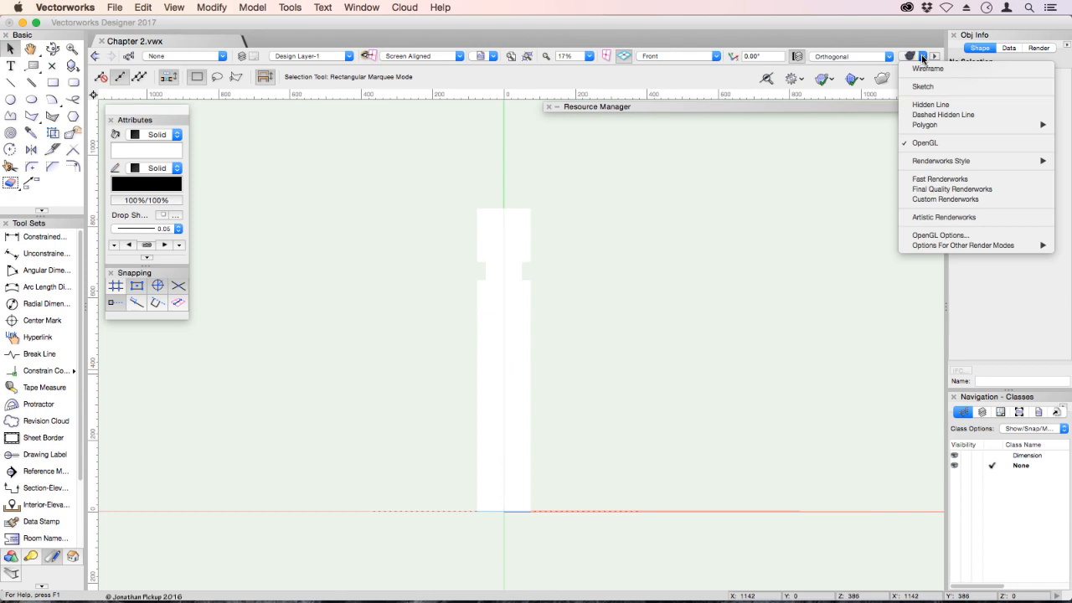
mouse_move(930, 104)
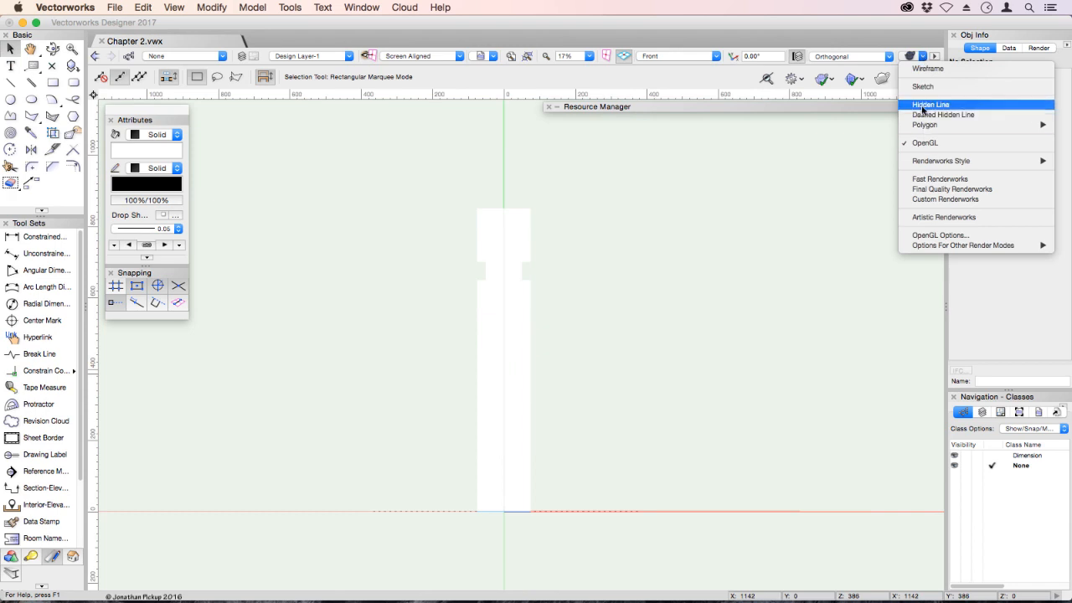
click(930, 104)
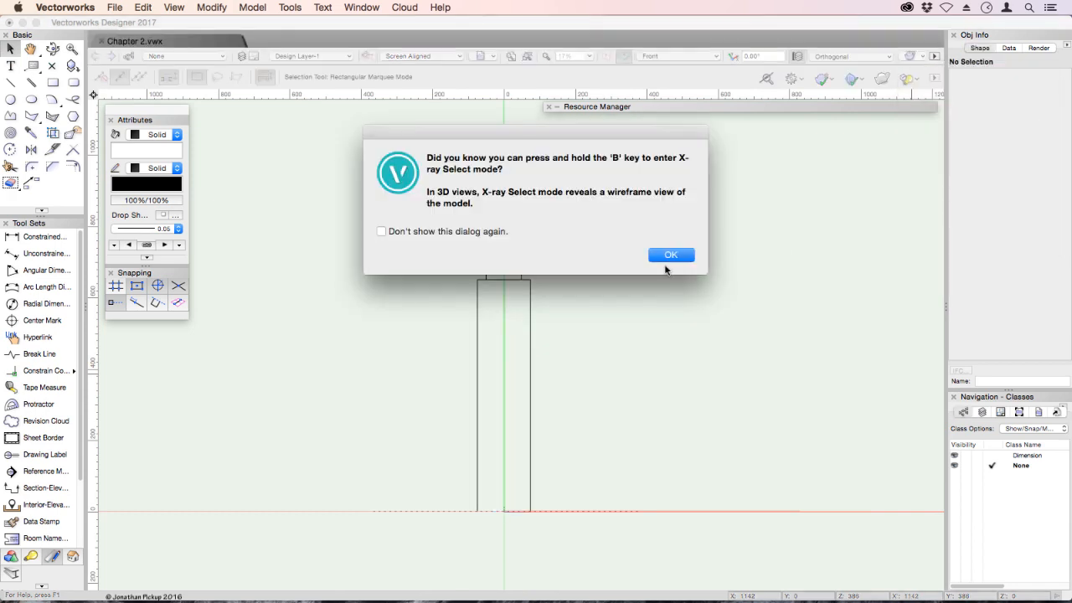
click(669, 255)
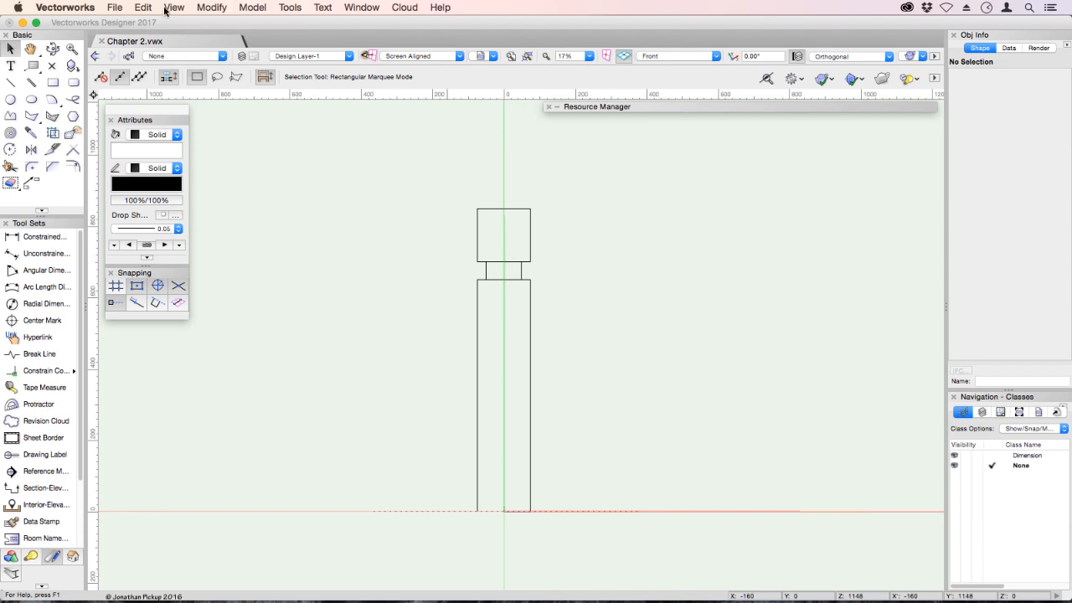
Step: Start a viewport and create sheet layer 001 titled 'Bollard Drawing' for it
click(174, 8)
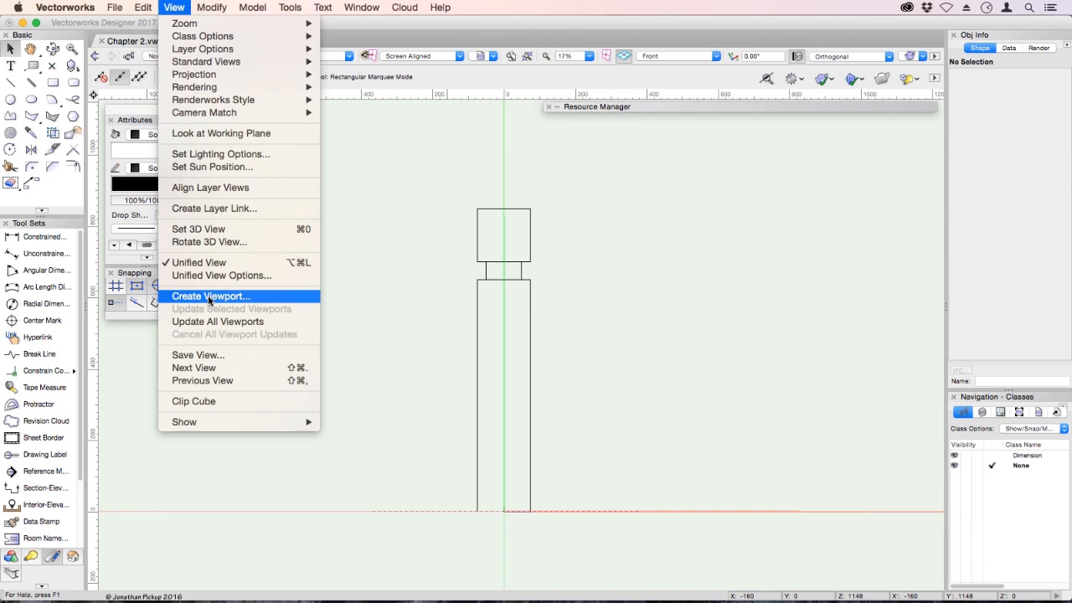
click(210, 296)
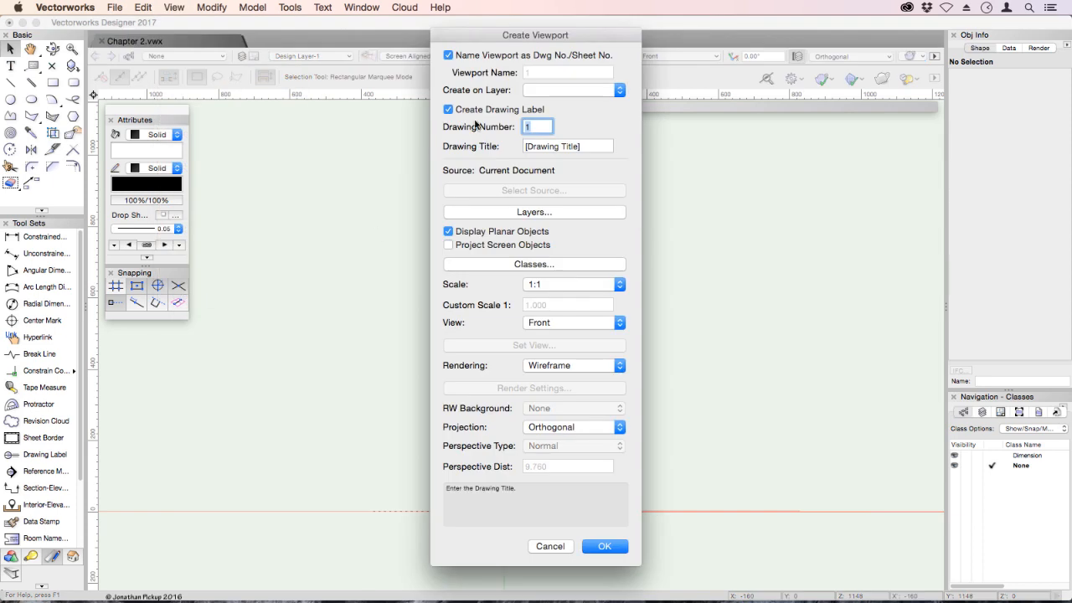
click(572, 90)
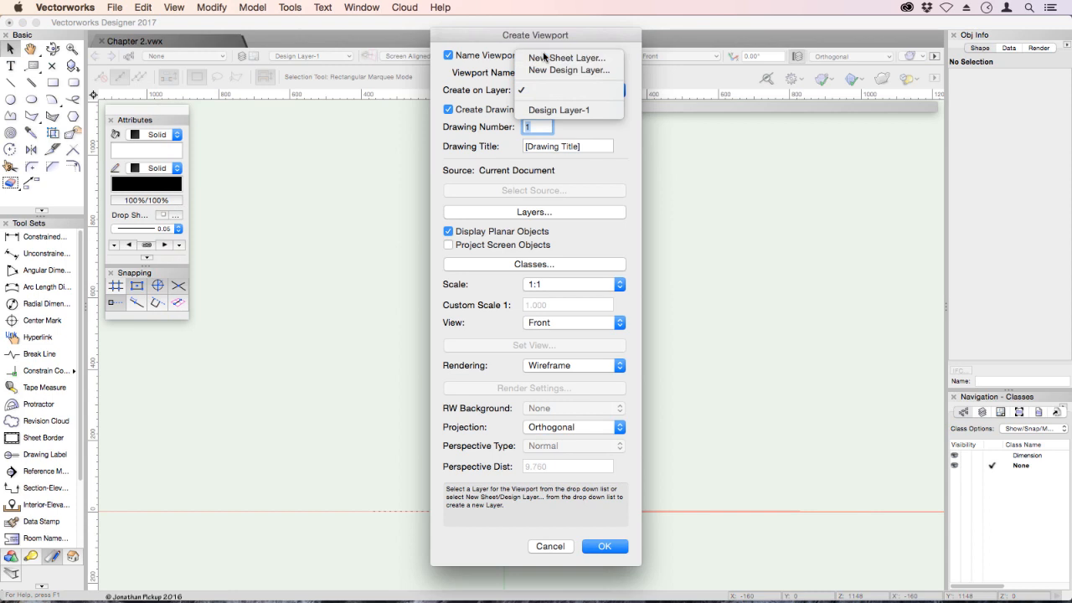
click(568, 58)
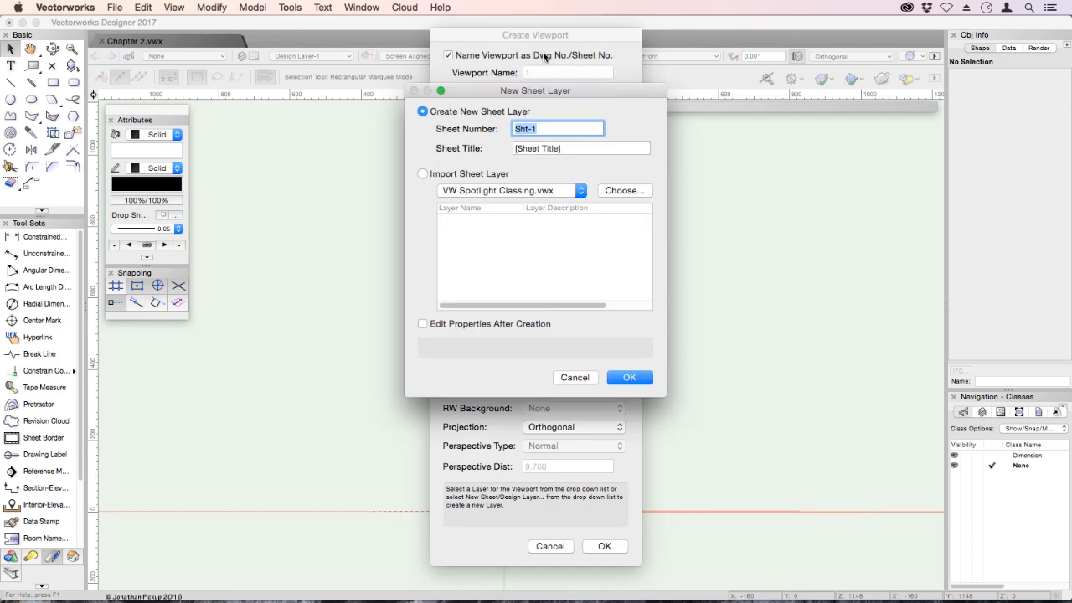
text(001)
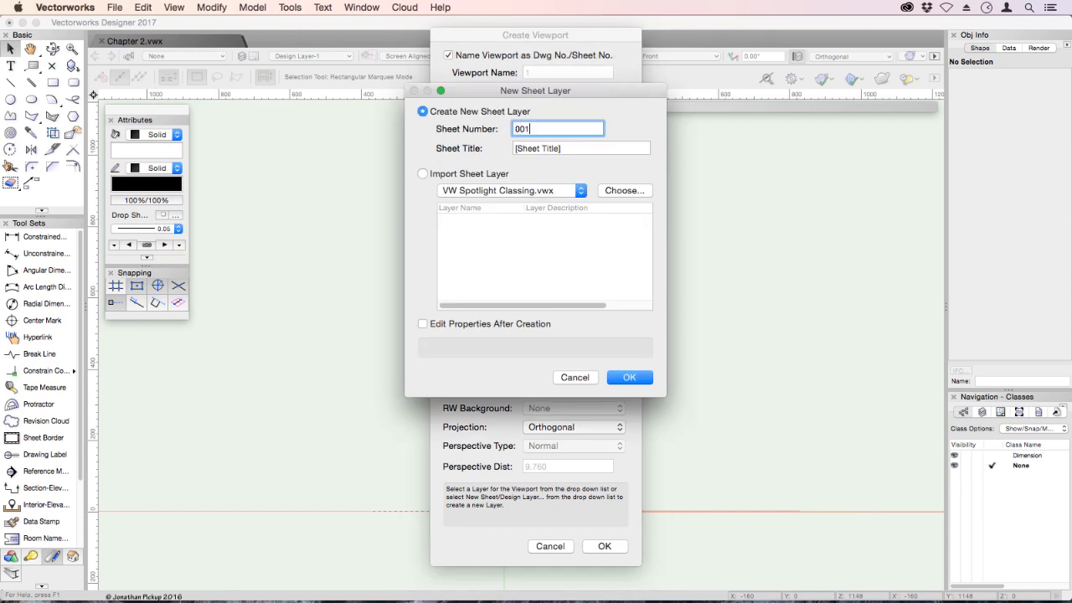
text(Bollard)
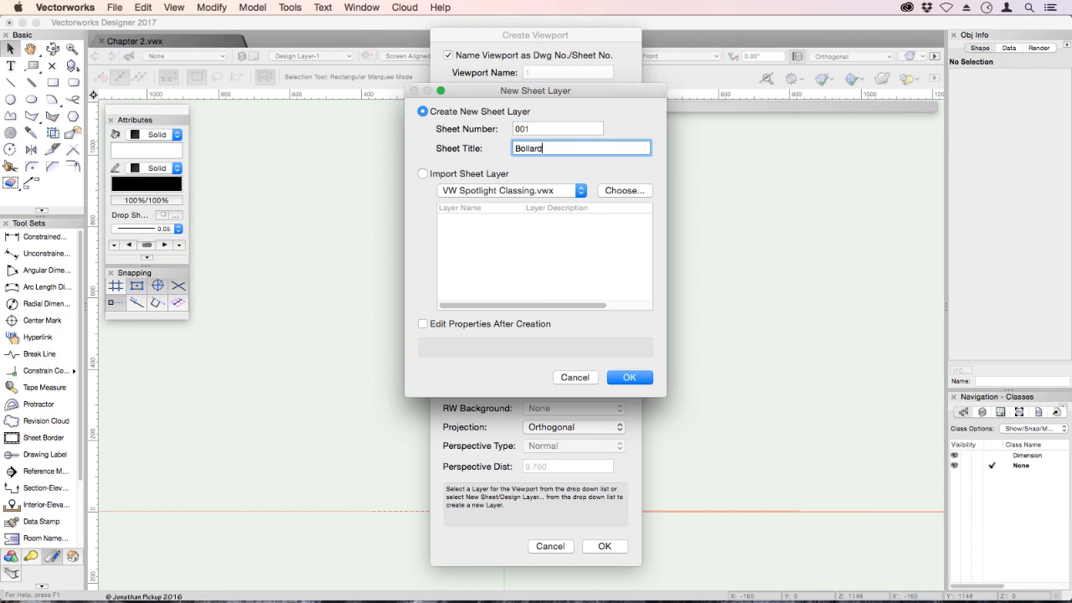
text(Drawing)
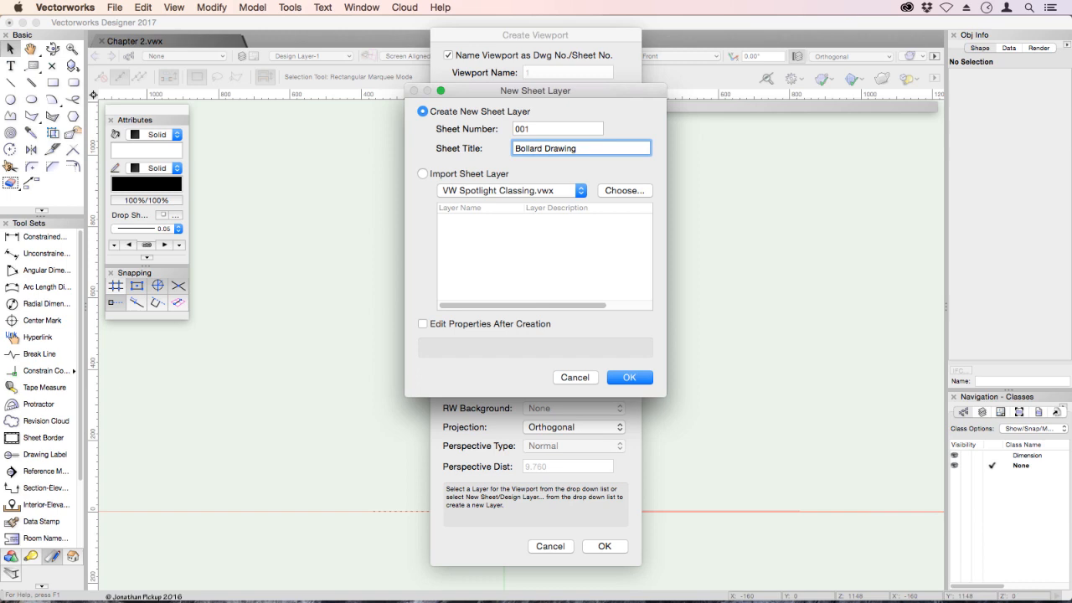
click(629, 377)
text(F)
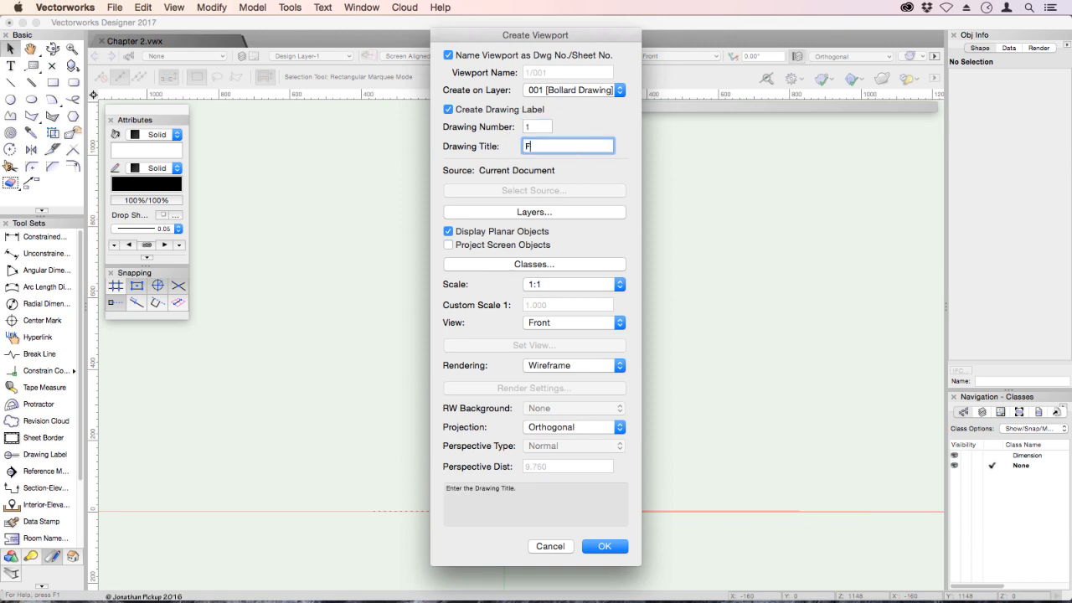
Step: Title and name the viewport 'Front View' at 1:5 with Dashed Hidden Line rendering
text(ront View)
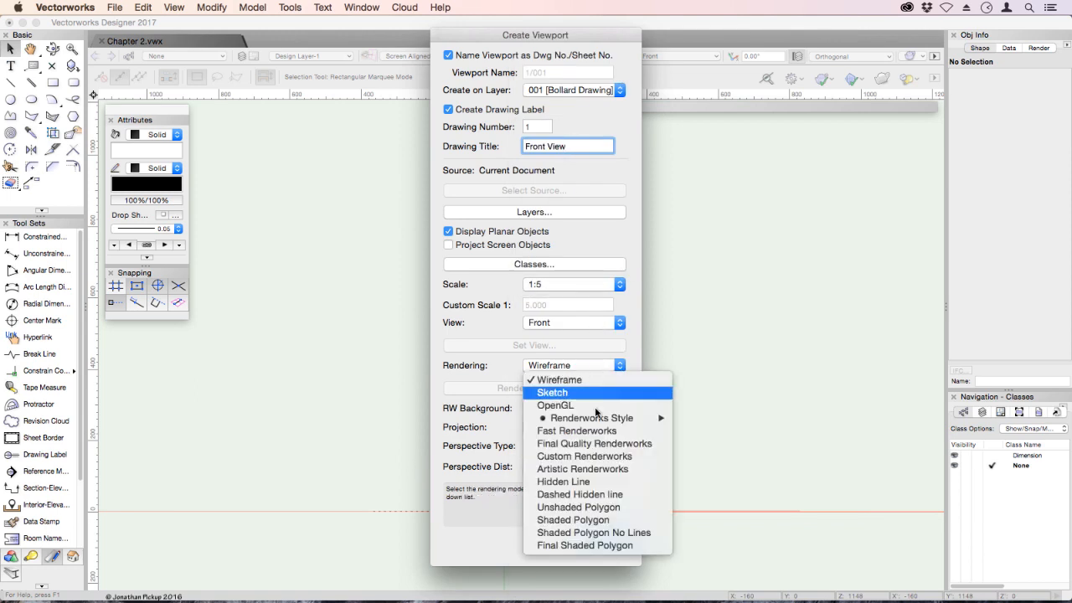
click(580, 494)
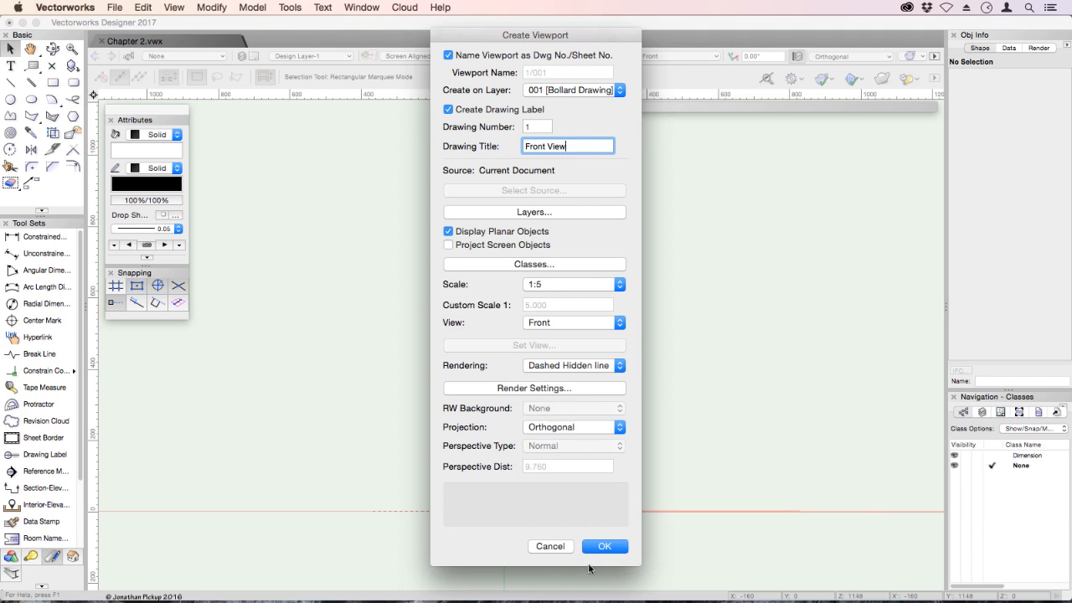
mouse_move(519, 122)
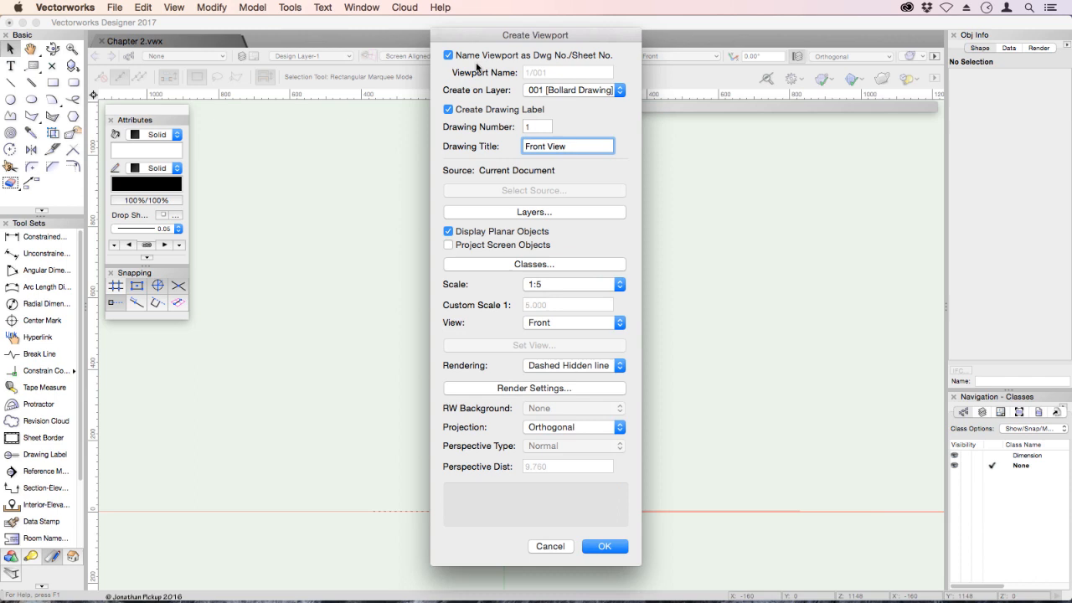
click(448, 55)
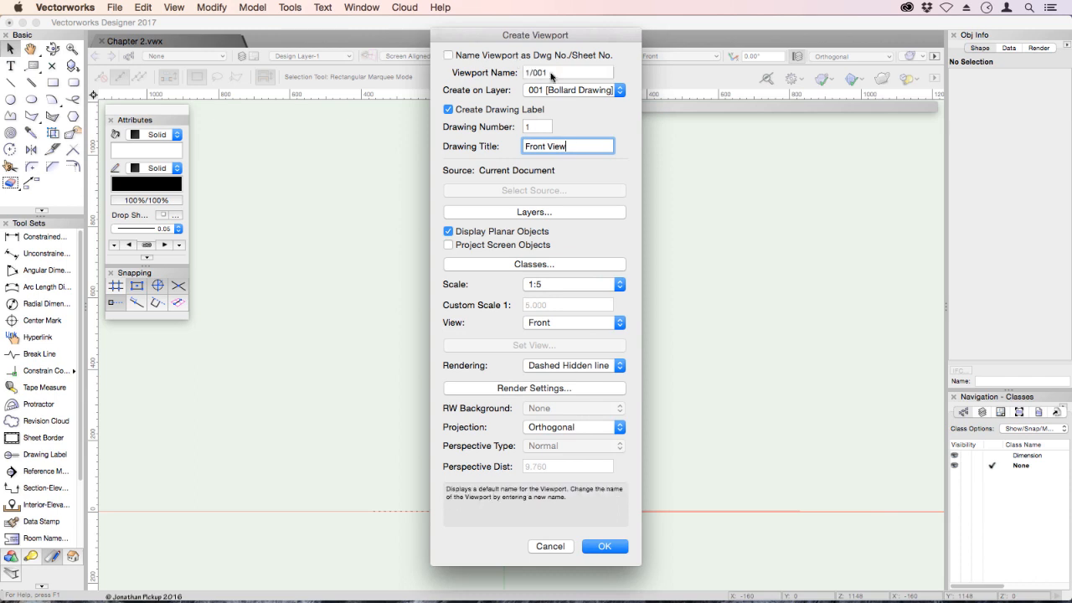
text(F)
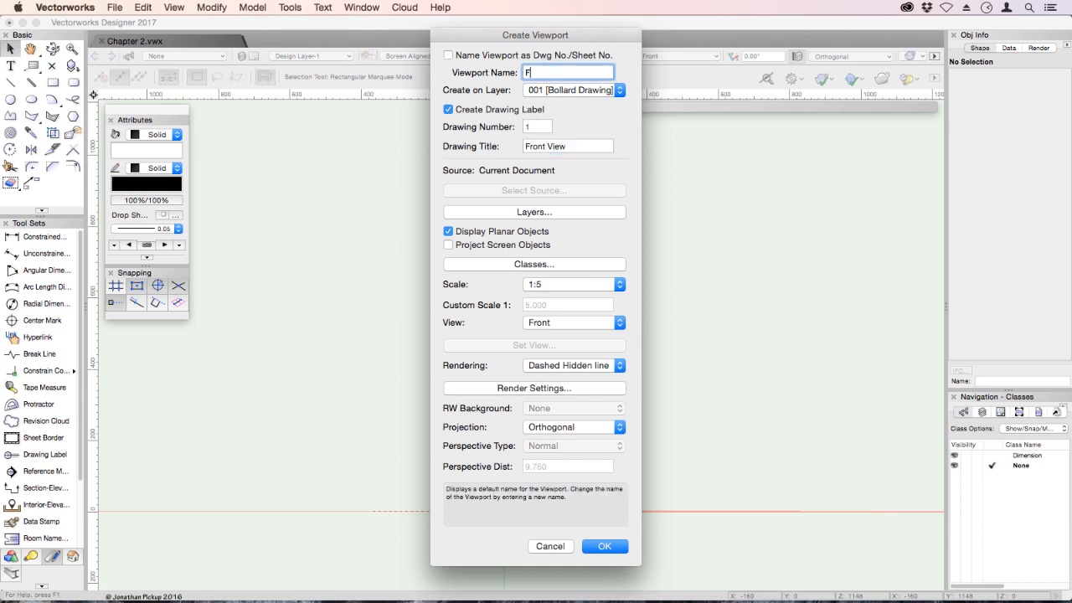
text(ront View)
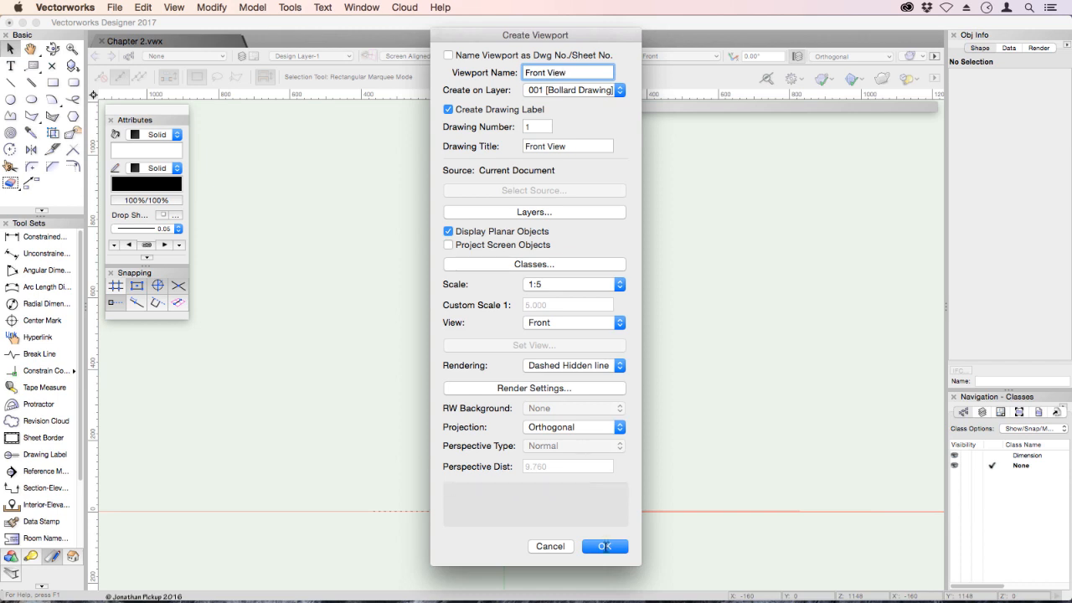
click(604, 546)
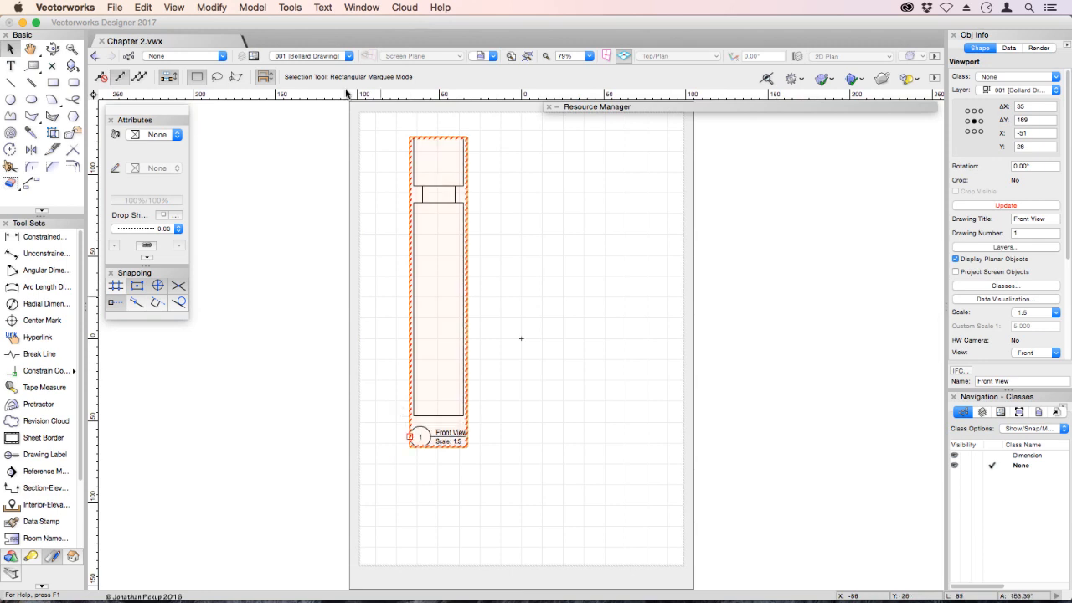
Step: Review the placed Front View viewport and open the Active Layer list
click(309, 56)
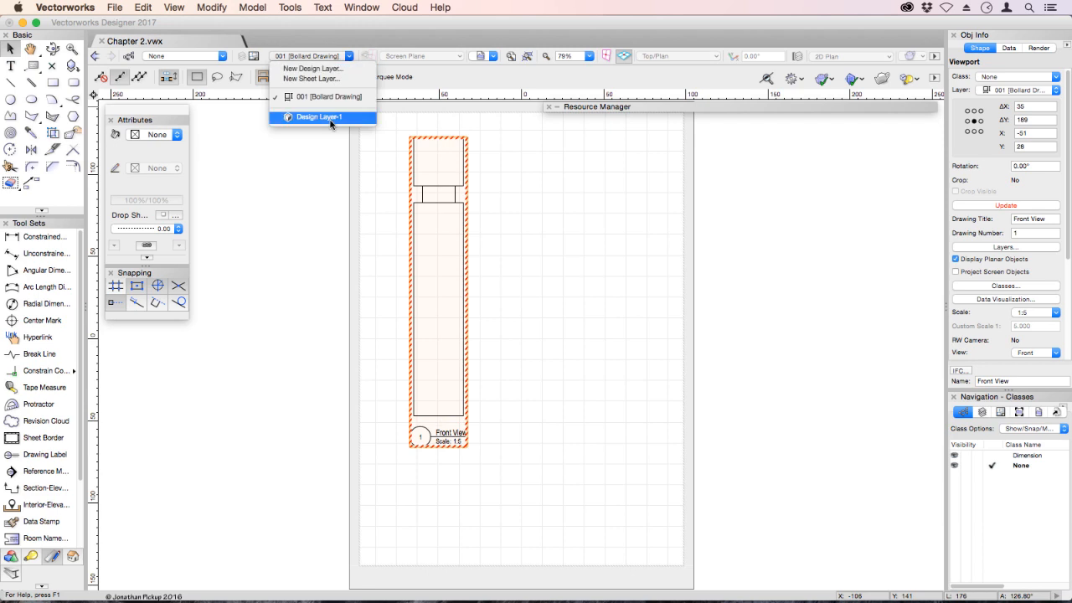
Step: Switch to Design Layer-1 and view the bollard from the Top
click(320, 116)
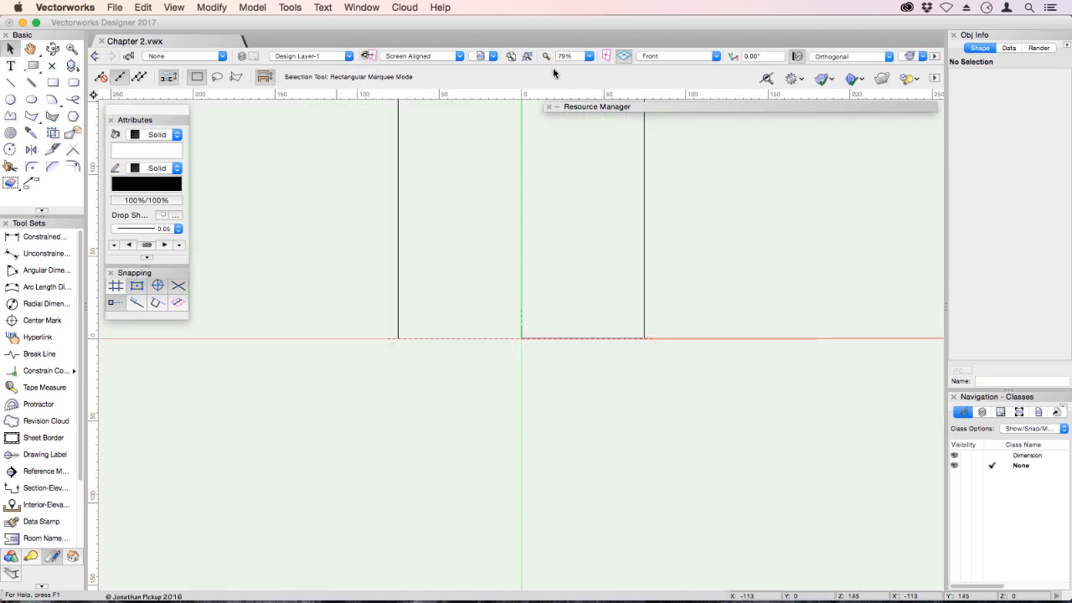
click(679, 56)
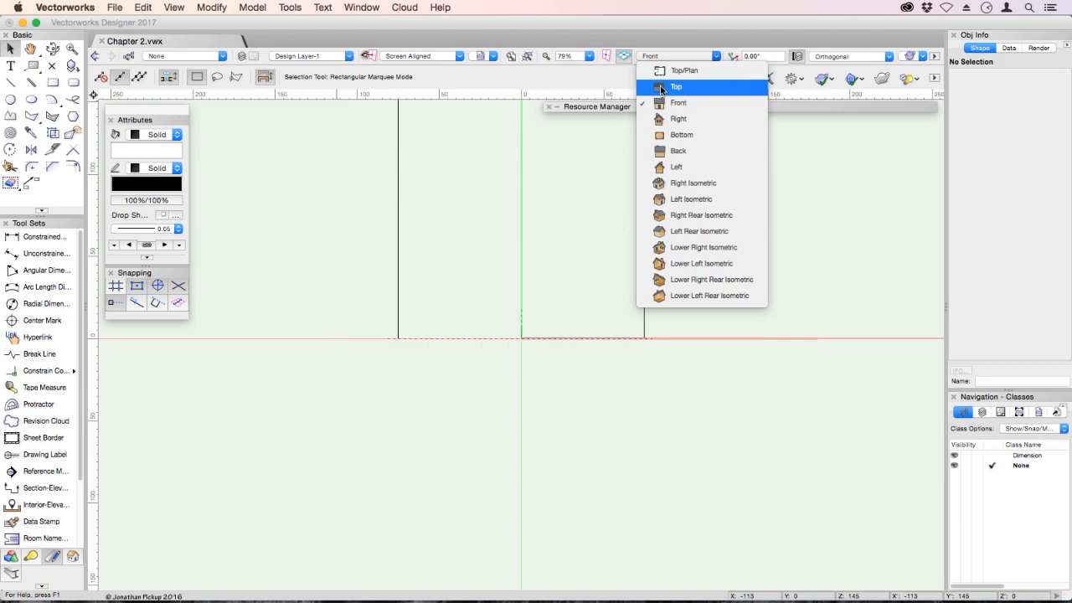
click(676, 87)
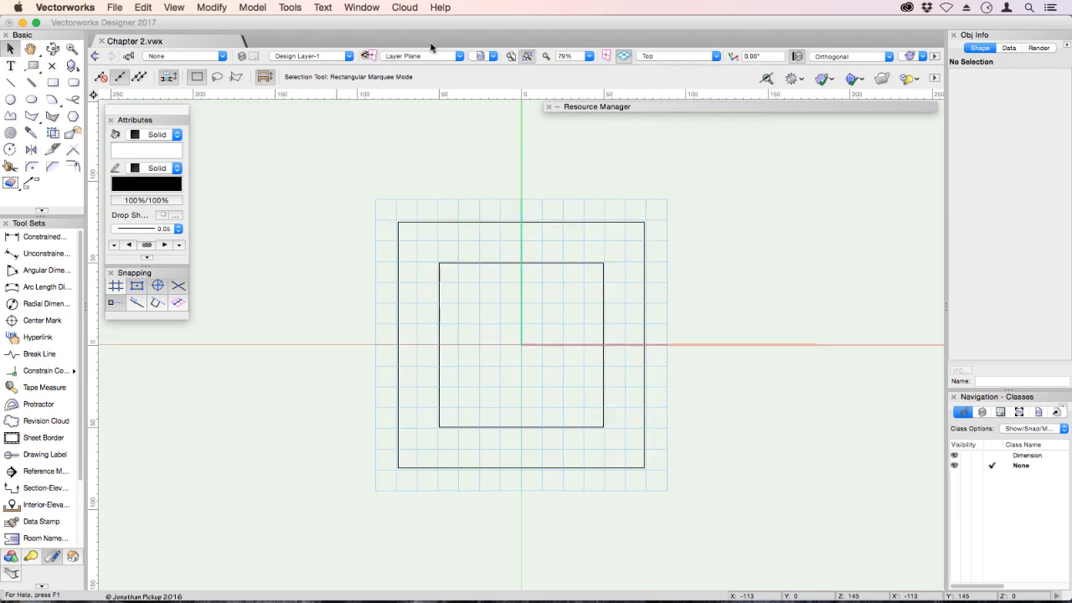
click(174, 8)
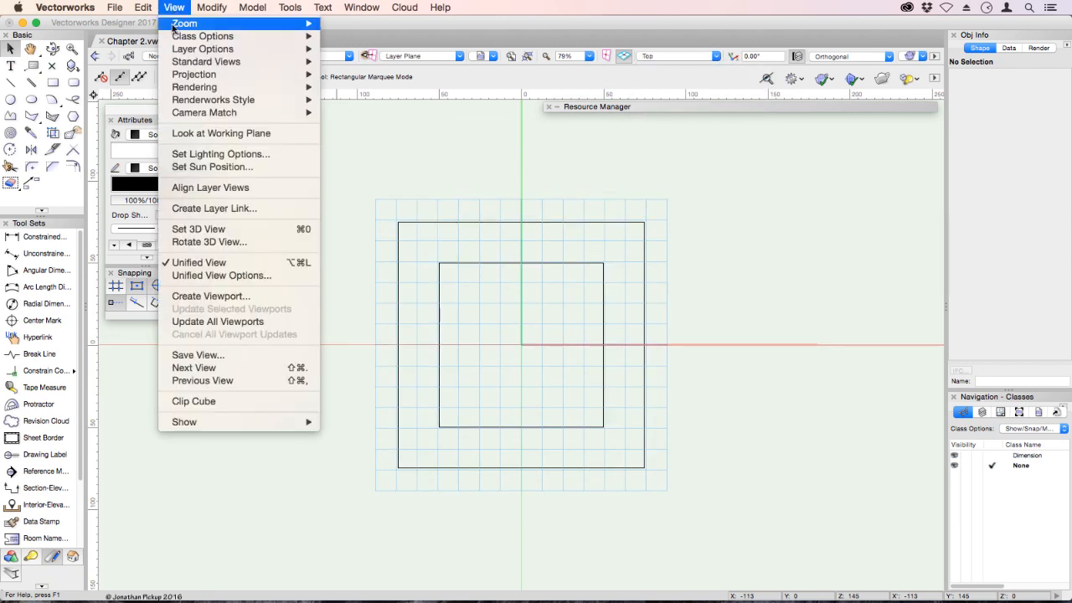
Step: Create the top-view viewport named and titled 'Plan' at 1:5, Dashed Hidden Line
click(211, 296)
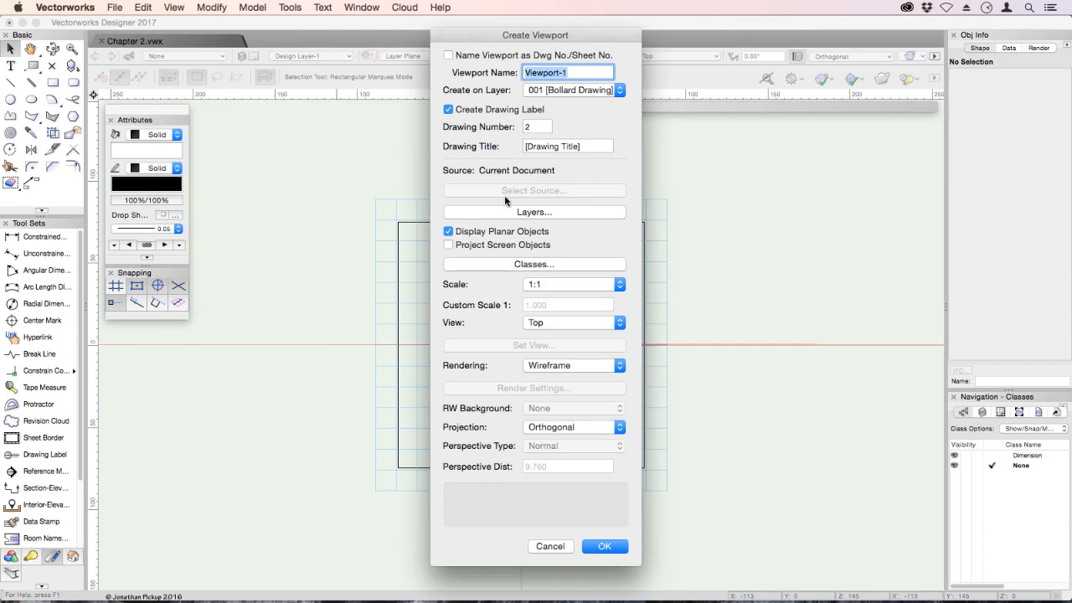
text(Plan)
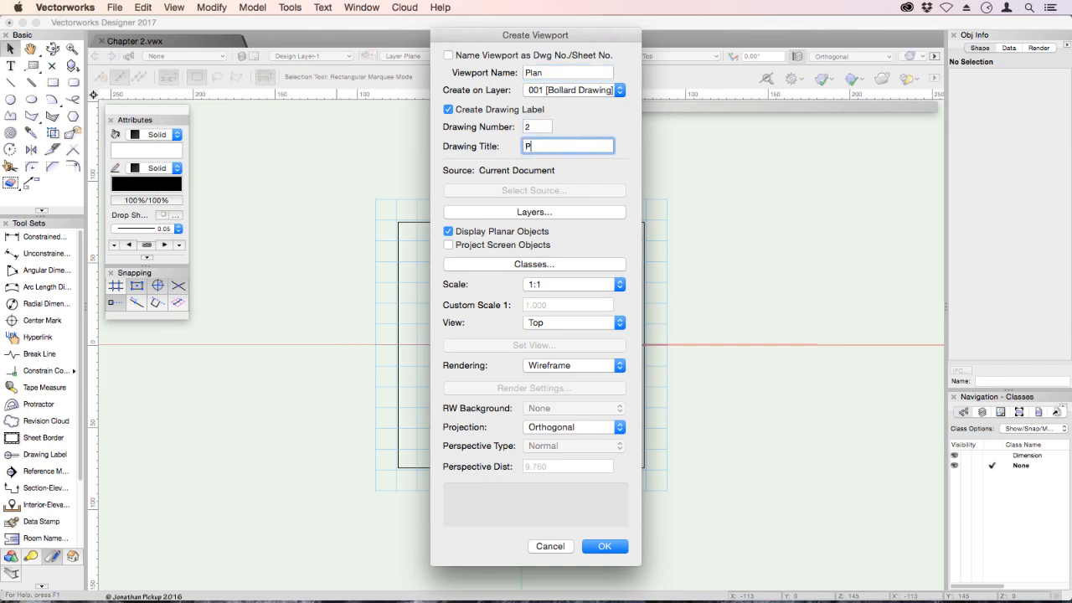
text(lan)
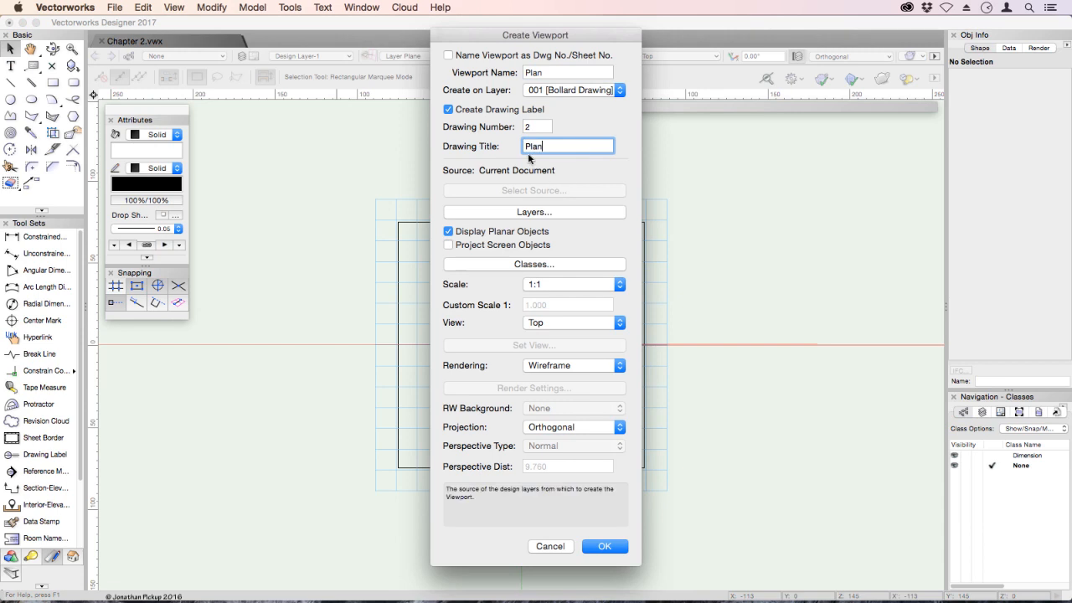
triple_click(568, 145)
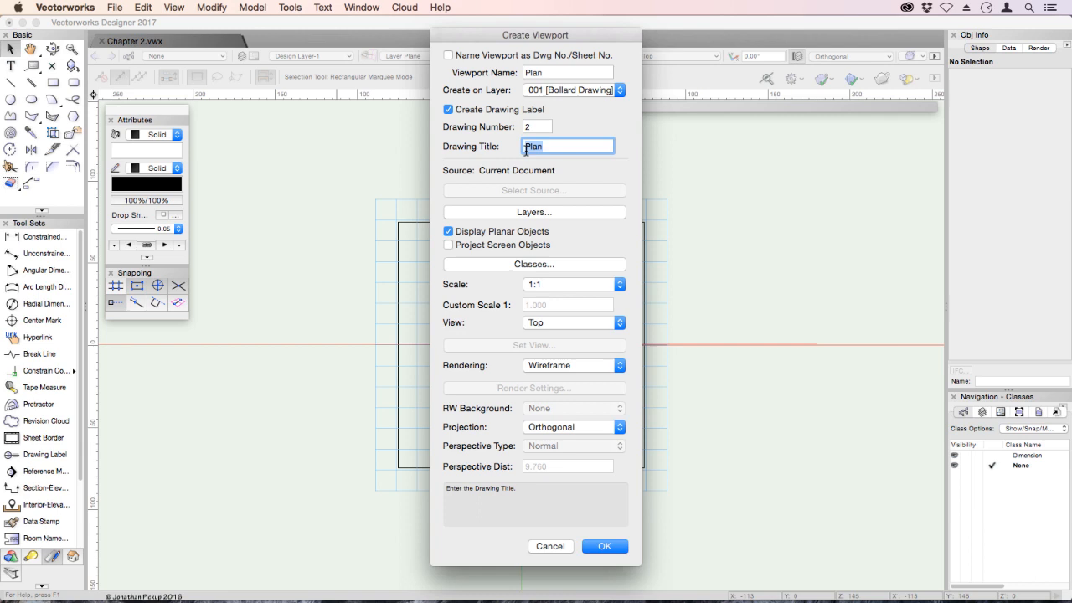
mouse_move(569, 108)
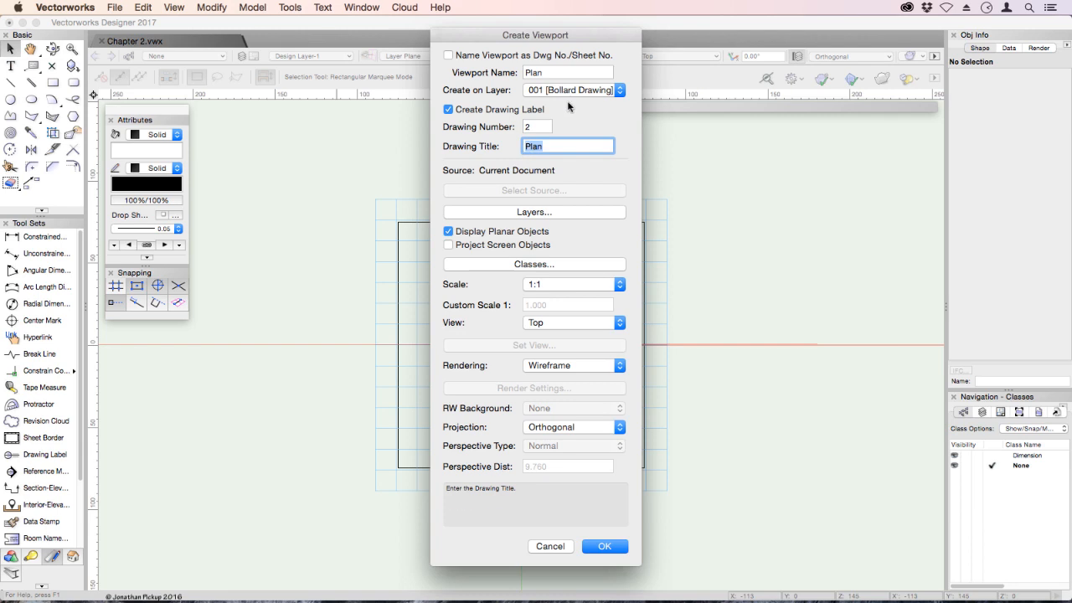
click(574, 283)
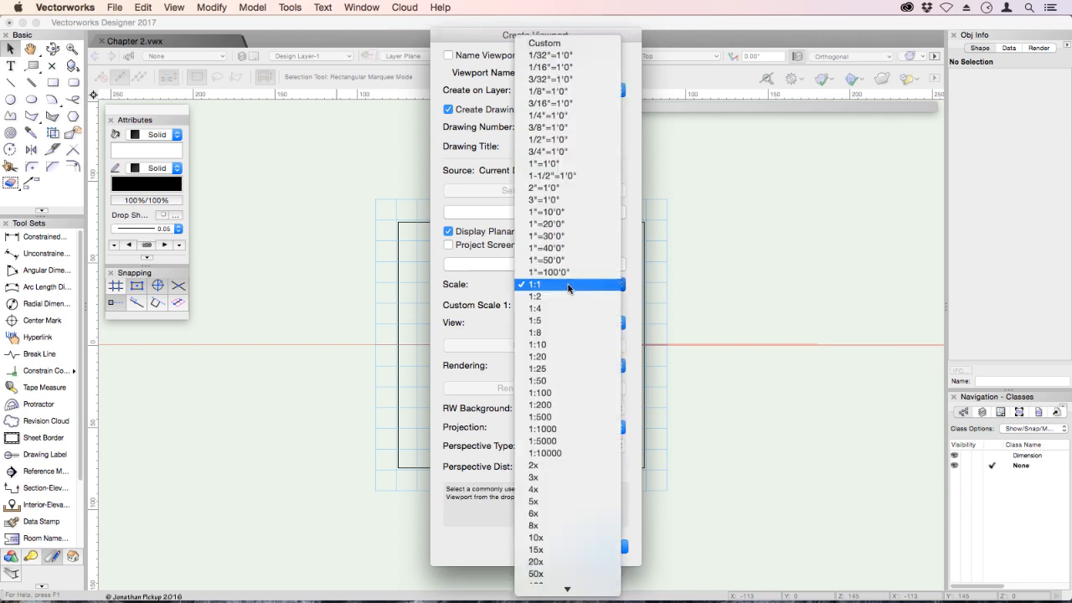
click(534, 320)
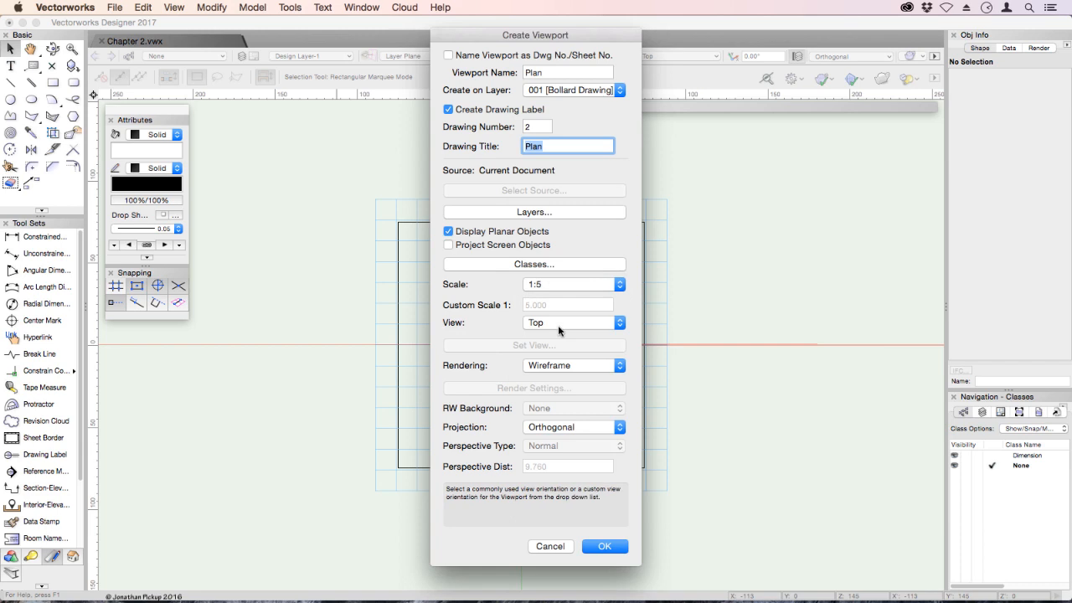
click(573, 364)
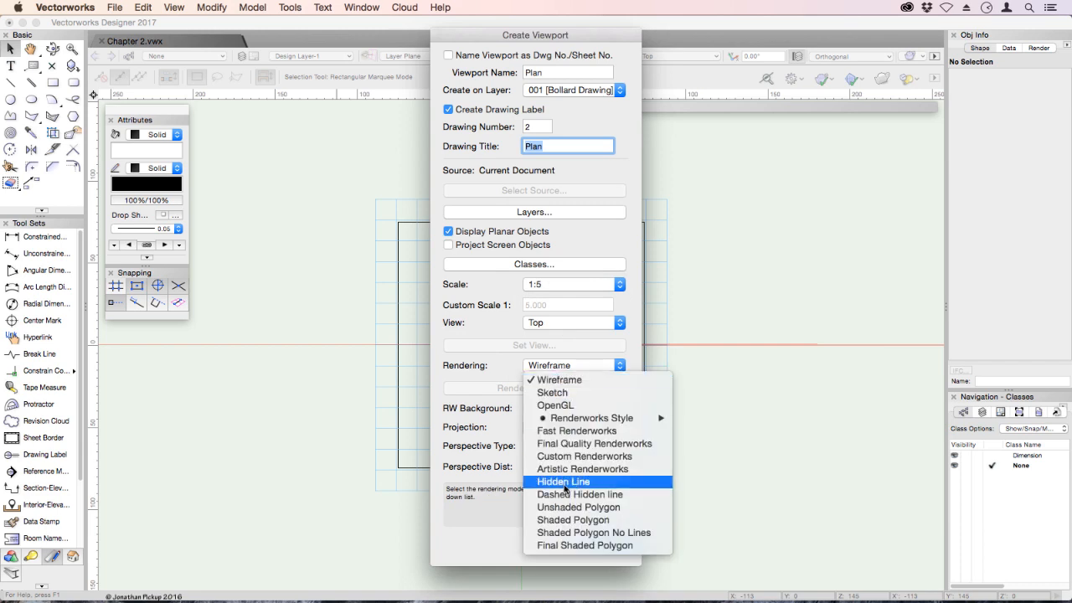
click(580, 494)
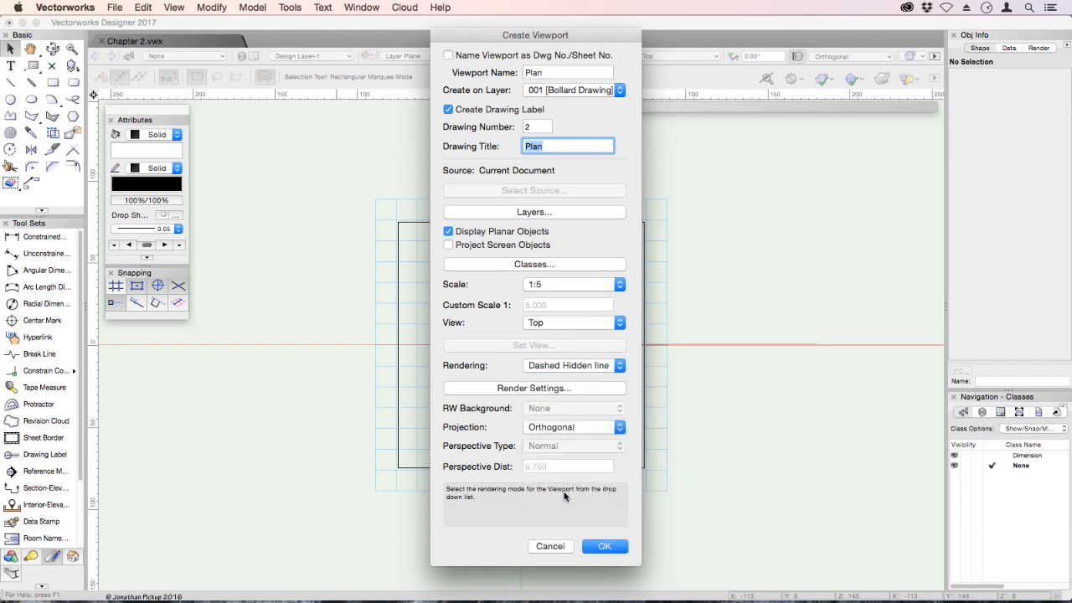
click(603, 546)
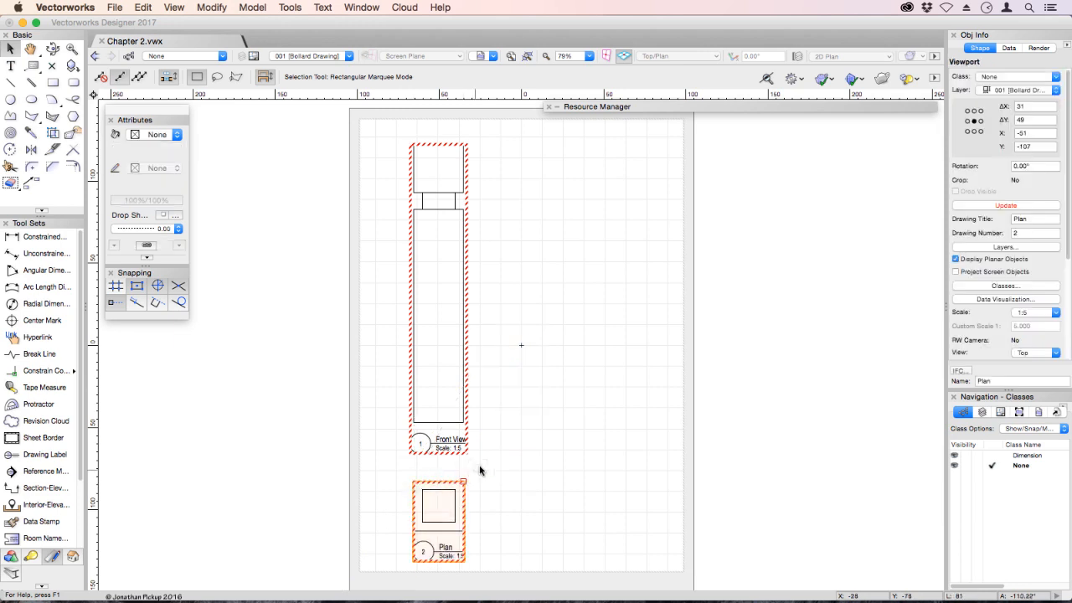
Step: Place the Plan viewport below Front View and duplicate it to the right
click(438, 505)
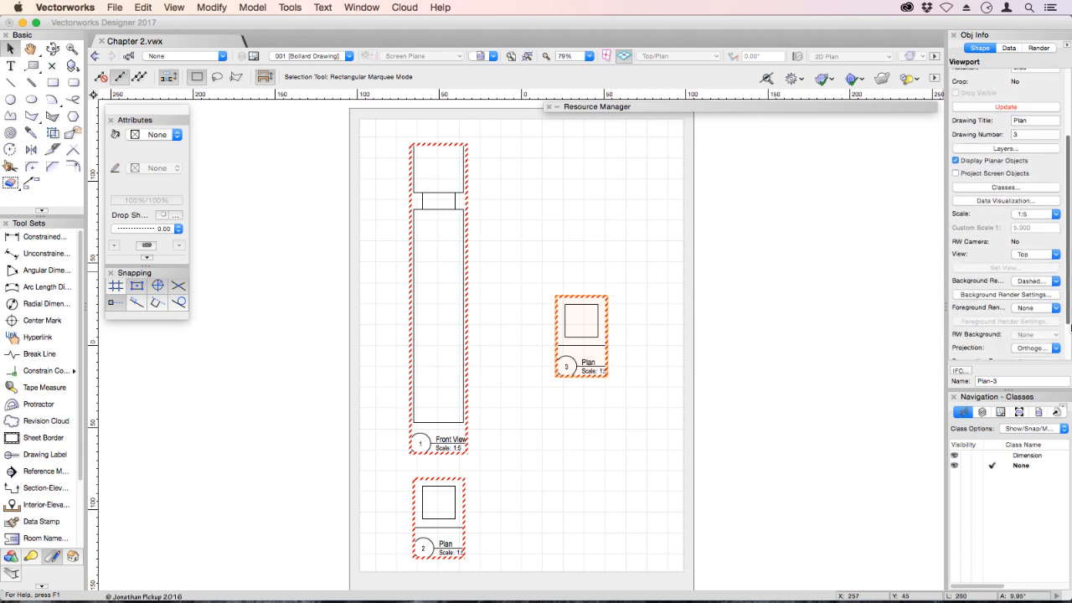
Step: Set the third viewport to Right Isometric, update it, and retitle it 'Iso View'
click(1054, 236)
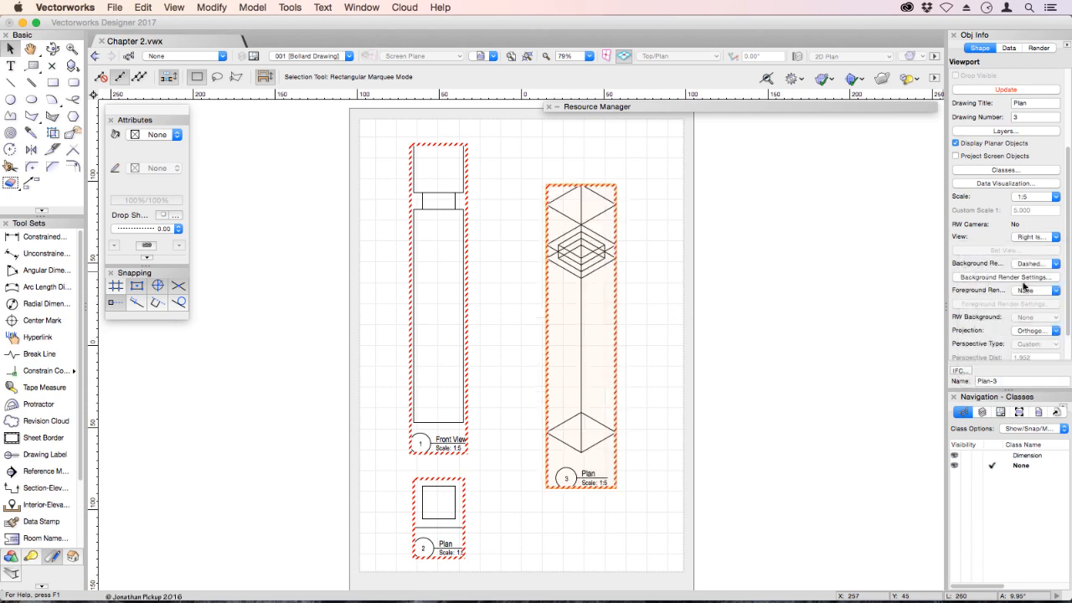
click(1005, 90)
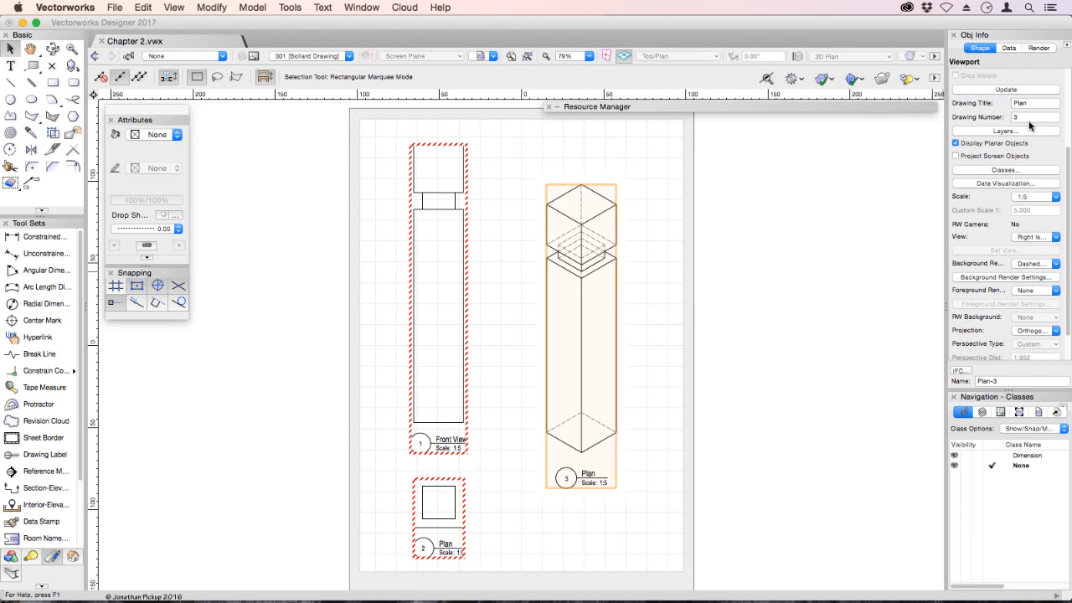
click(1035, 103)
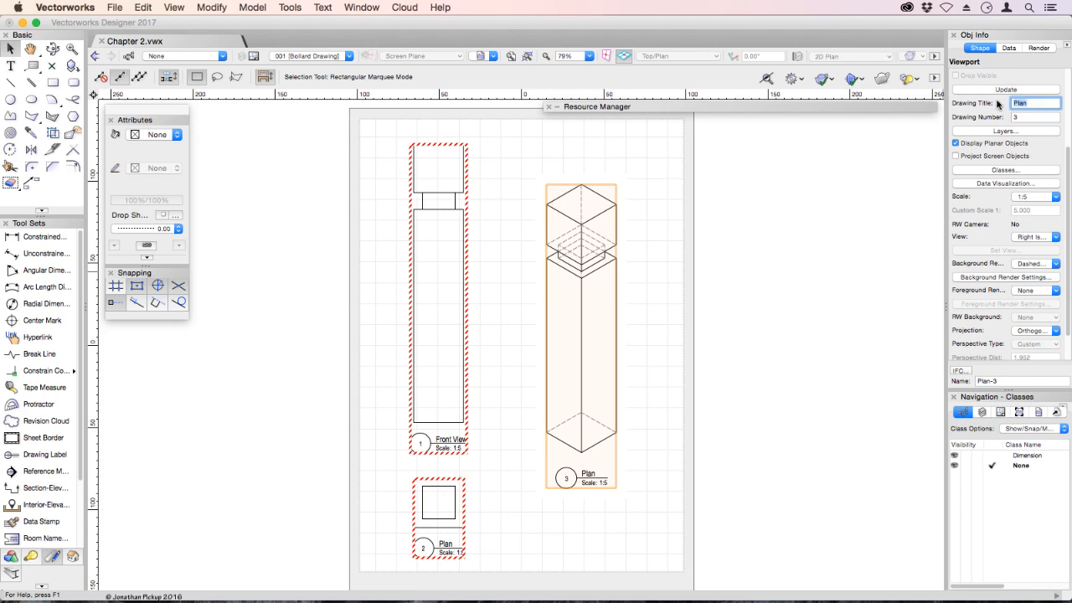
text(Iso View)
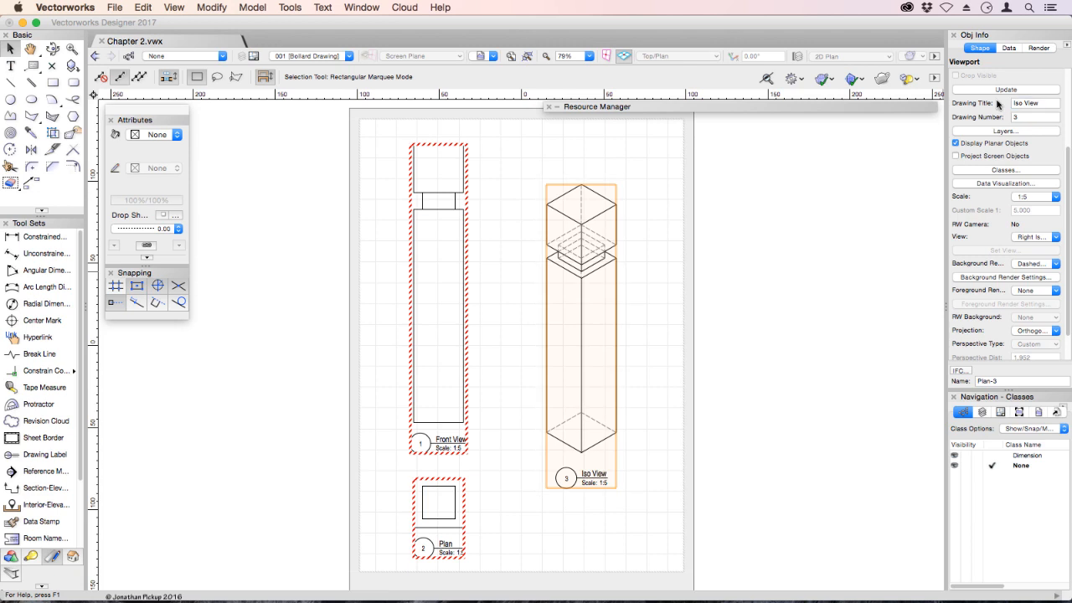
click(439, 501)
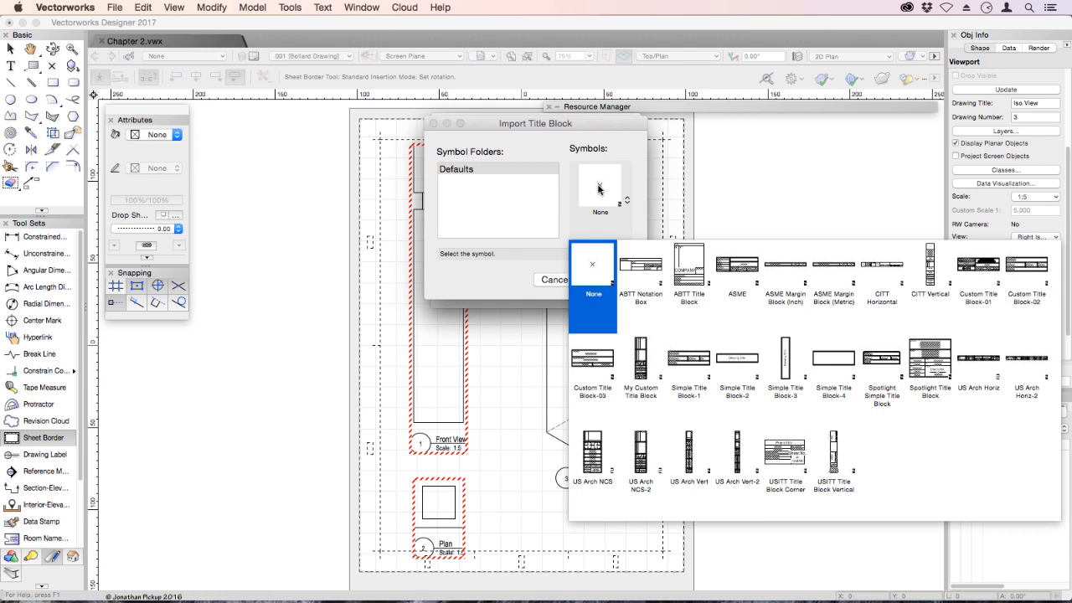
Step: Add a sheet border using the Custom Title Block-03 title block
click(736, 368)
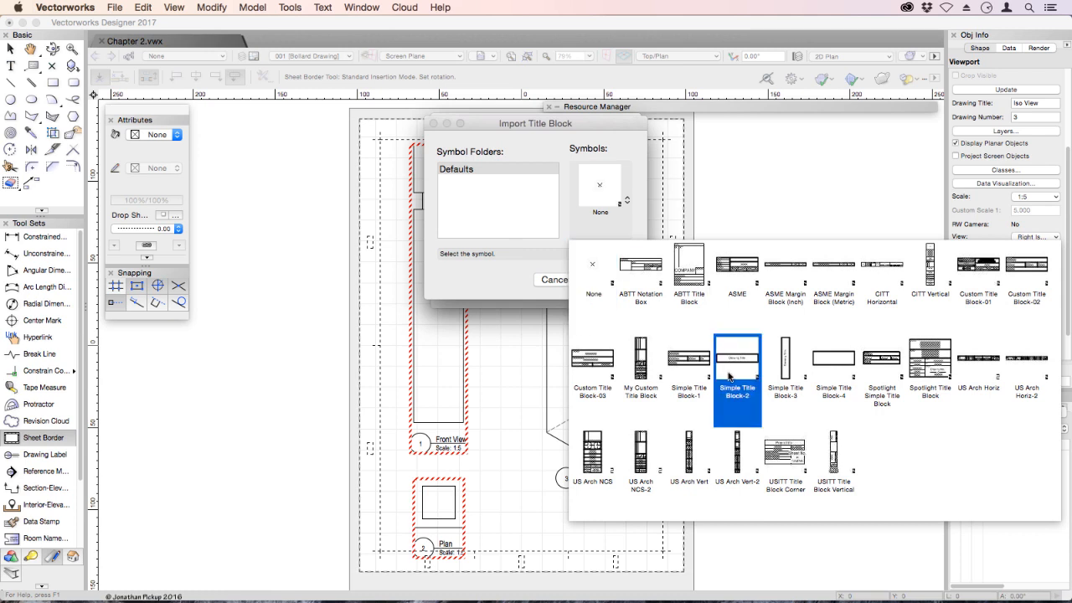
click(592, 365)
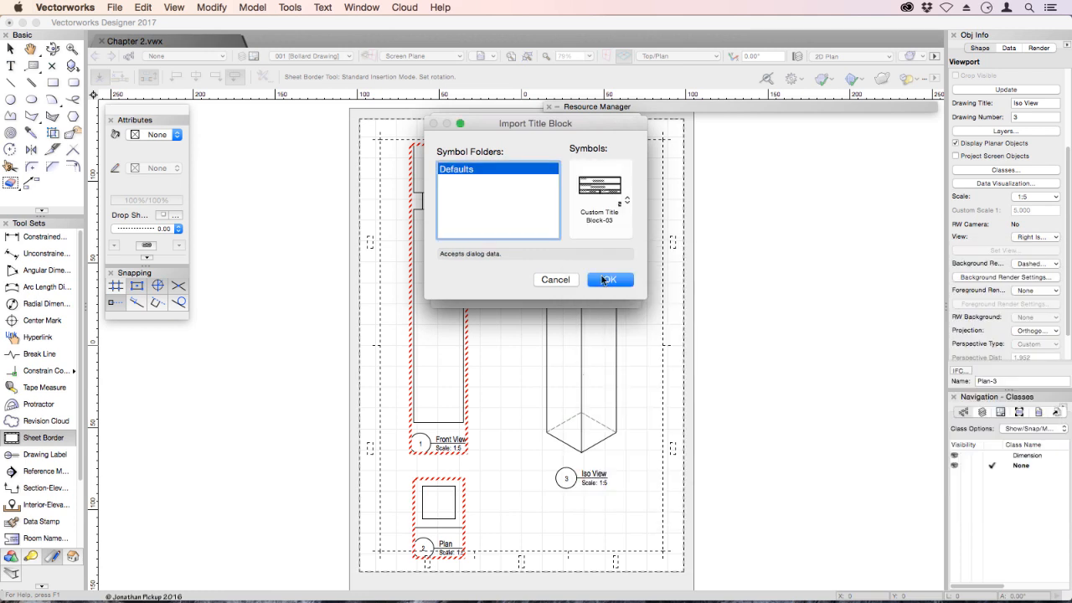
click(610, 279)
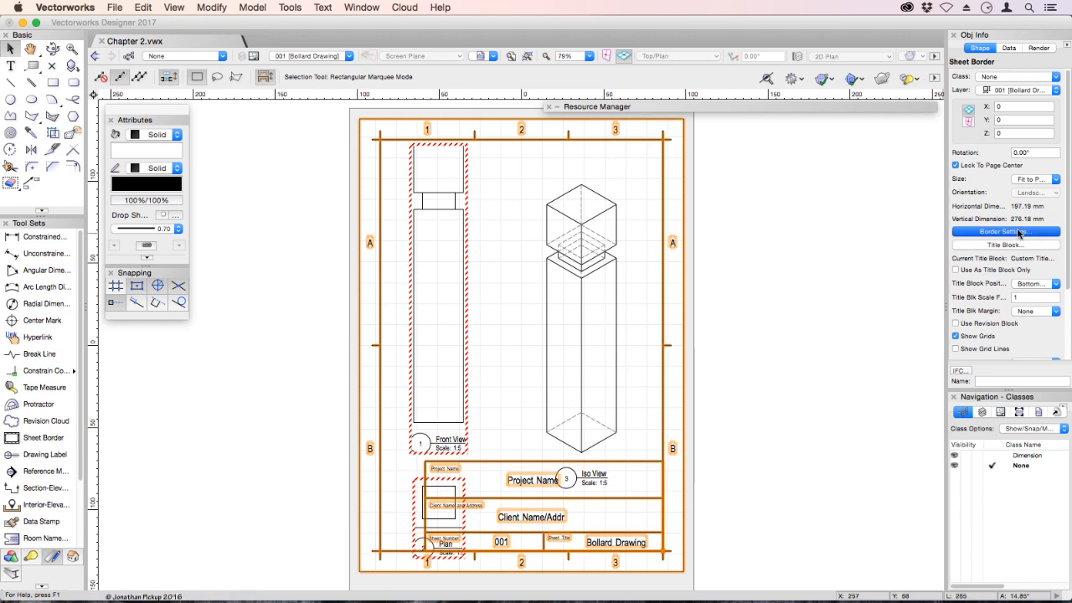
Step: Accept the border settings, tick Hide Border, and set the title block scale to 0.7
click(1004, 231)
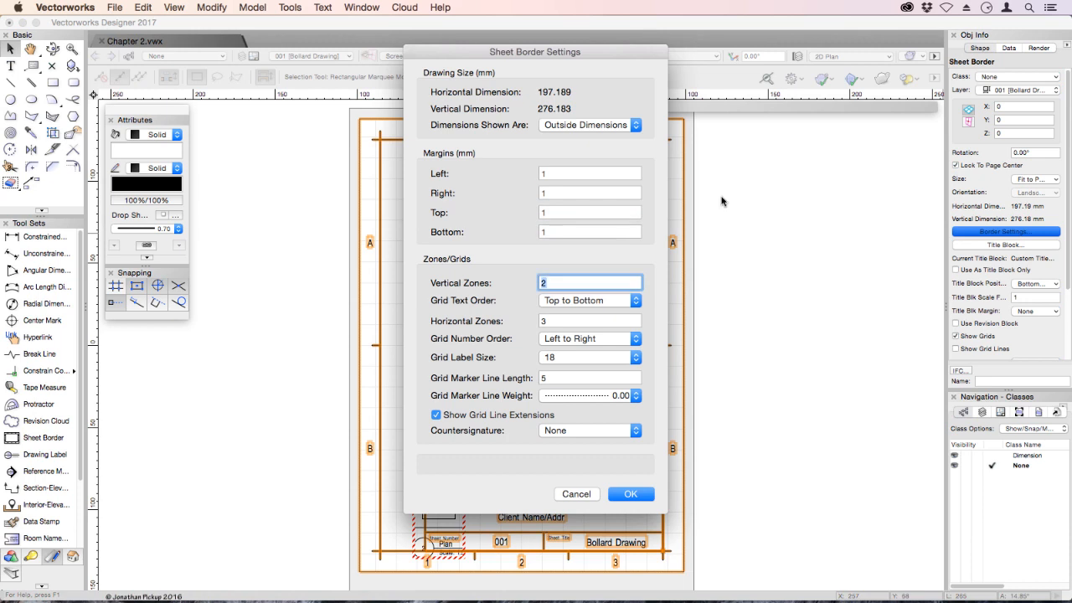
click(590, 174)
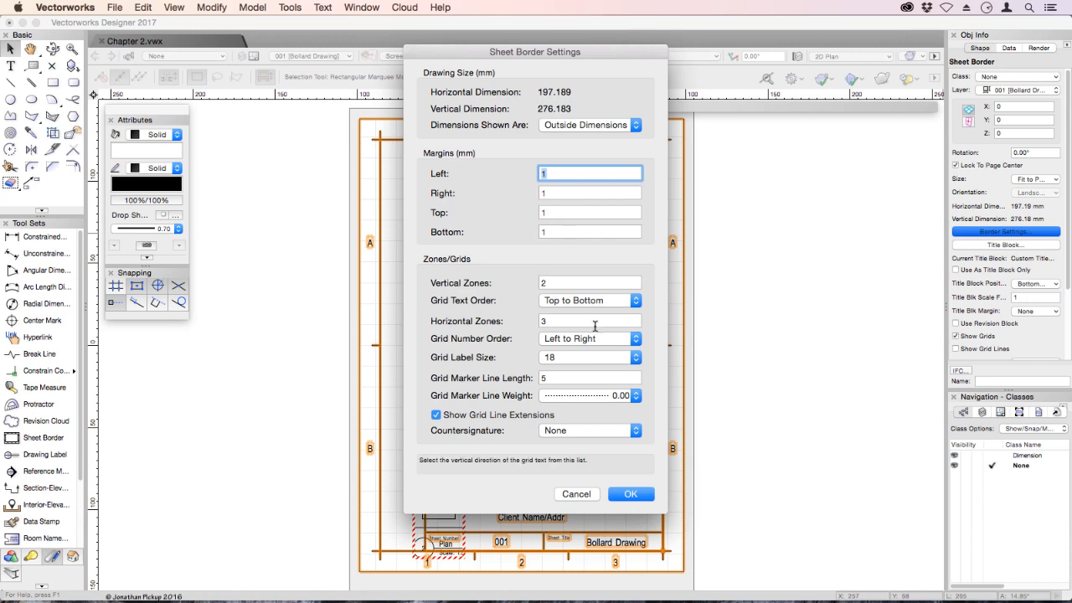
click(631, 493)
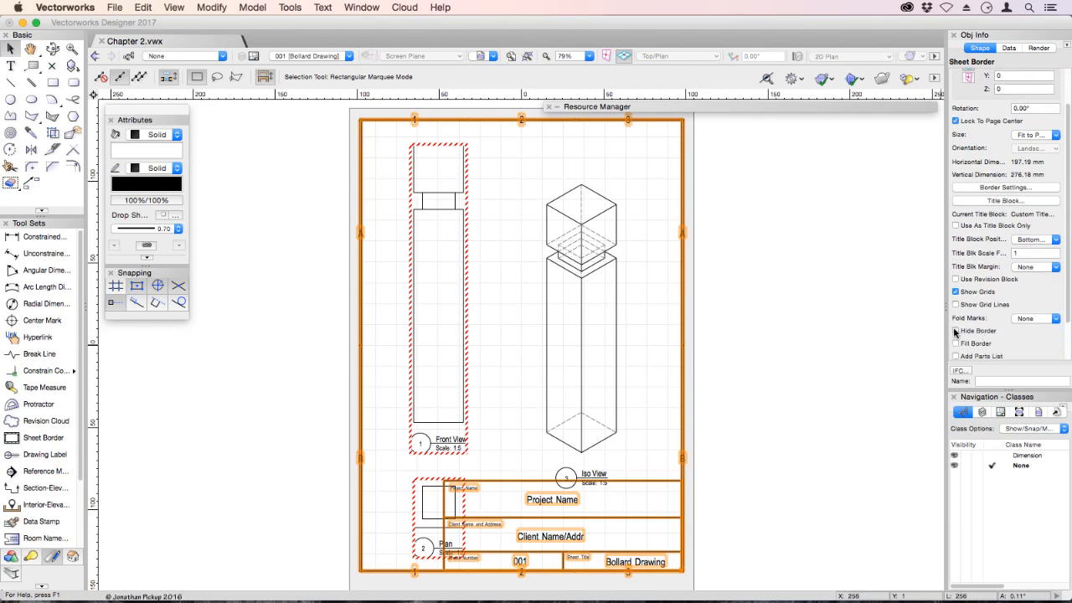
click(955, 330)
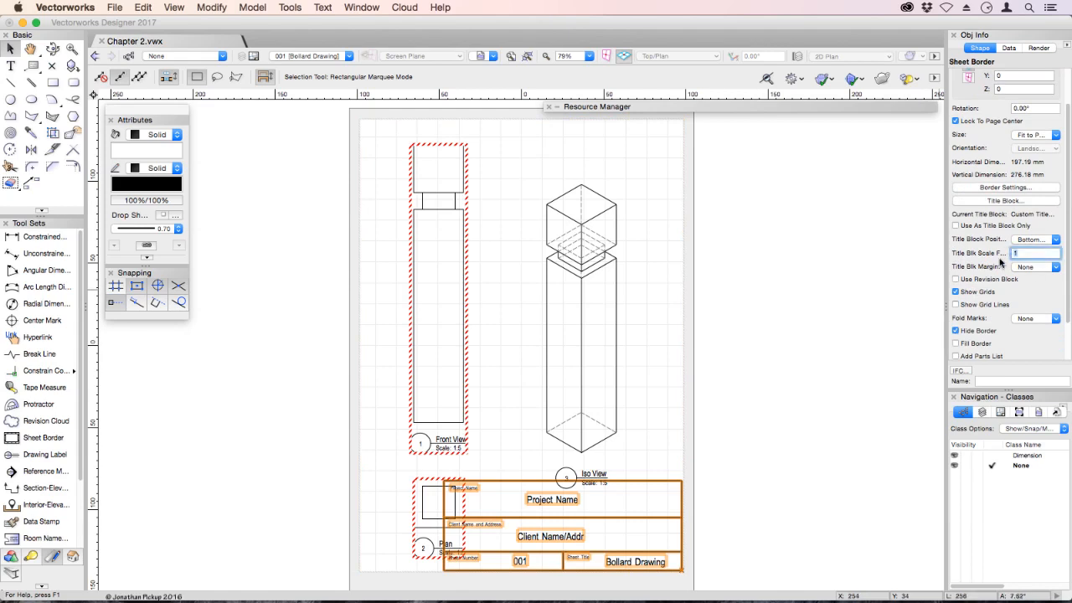
click(1032, 252)
text(0.7)
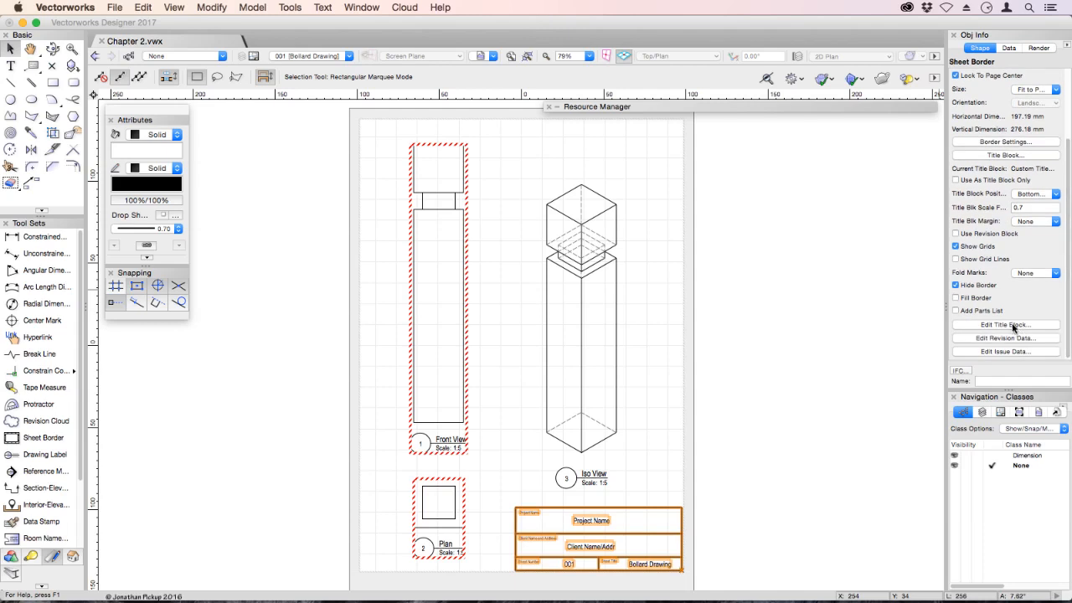
Step: Enter 'Bollard' as the title block's Project Name and clear the Client Name/Address text
click(1005, 325)
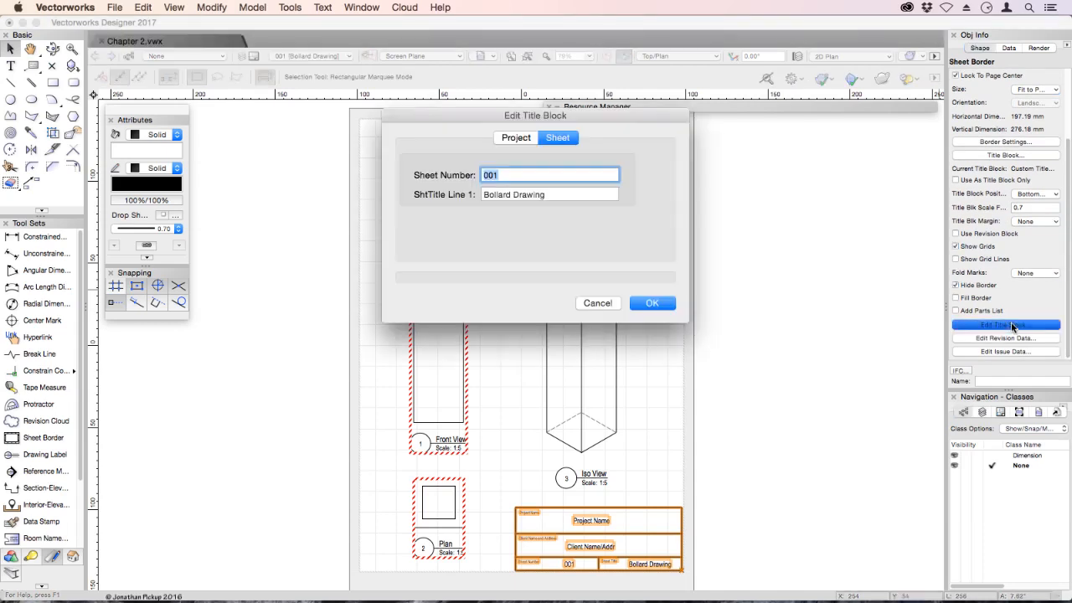
click(550, 174)
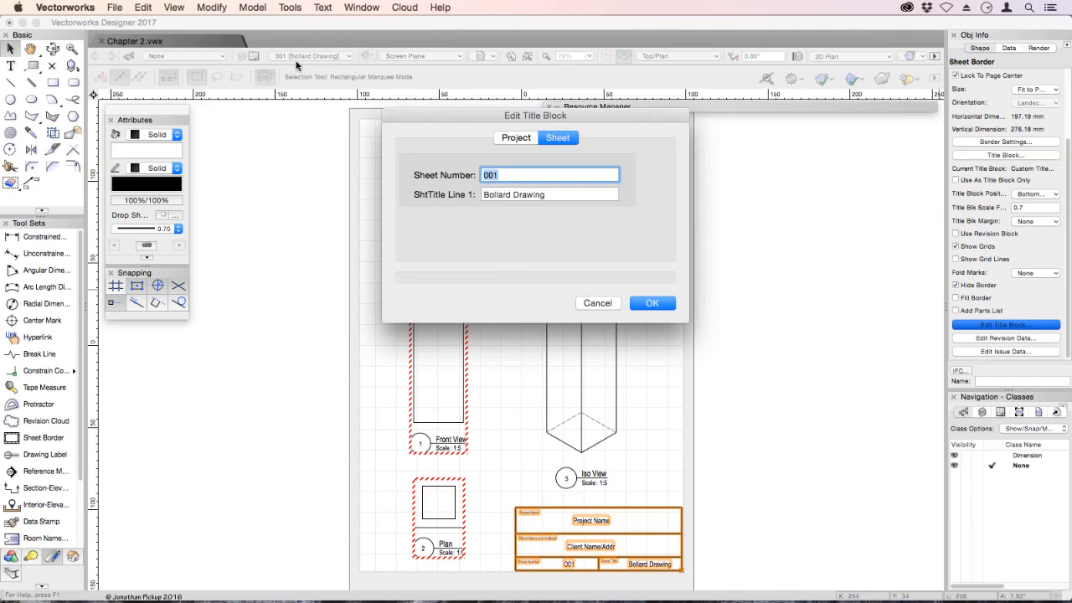
mouse_move(290, 57)
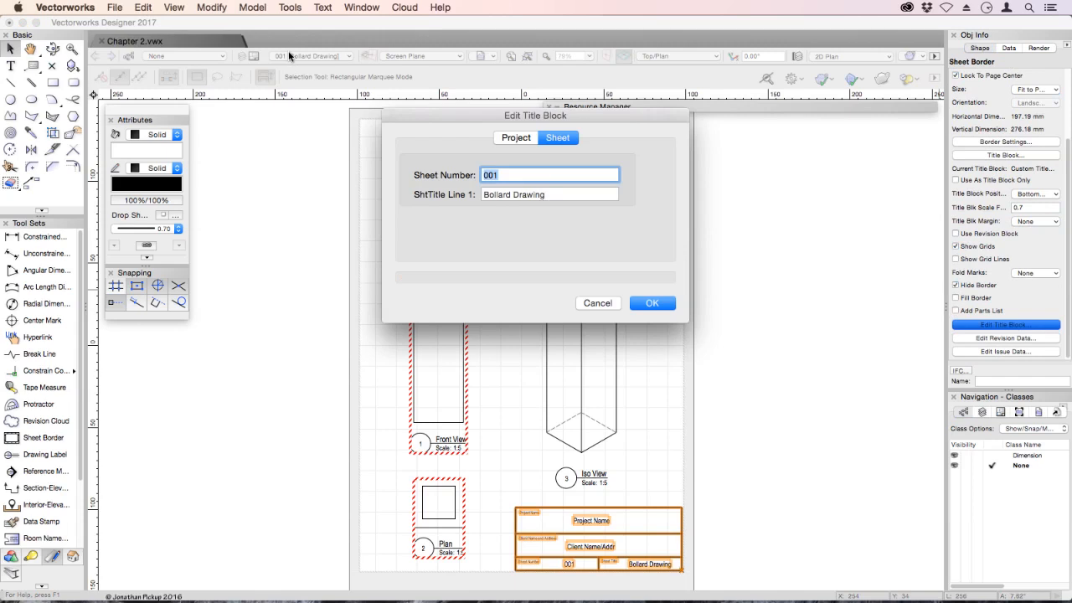
click(515, 137)
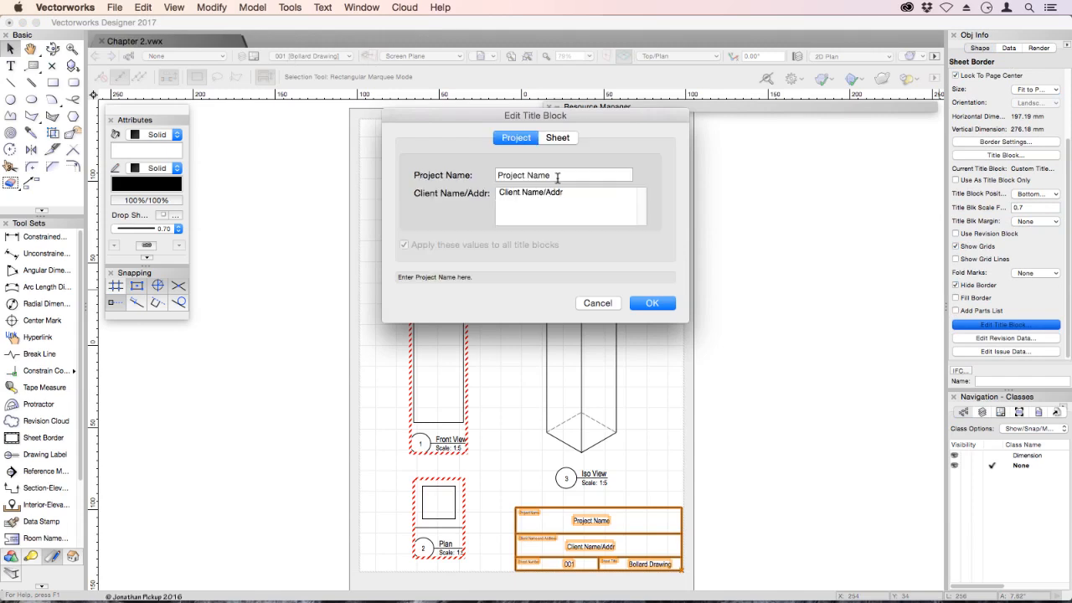
text(Bollard)
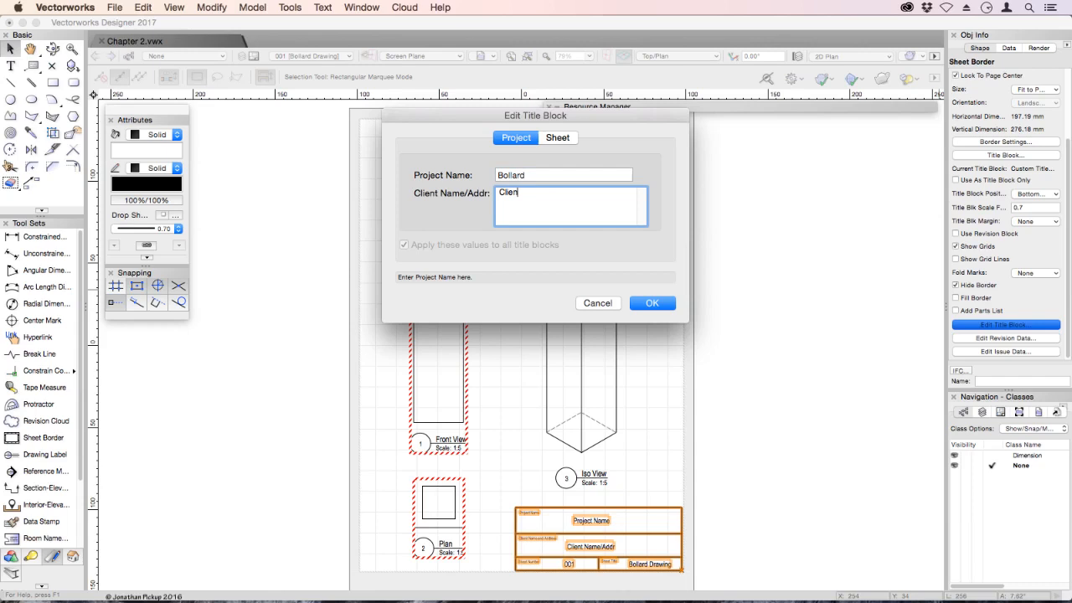
key(backspace)
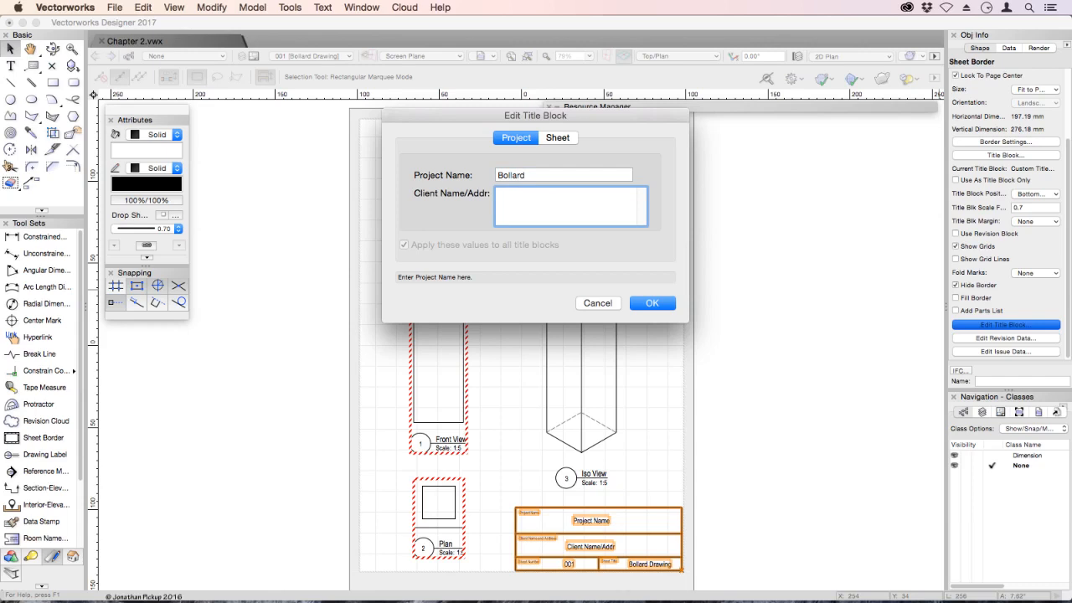
click(570, 205)
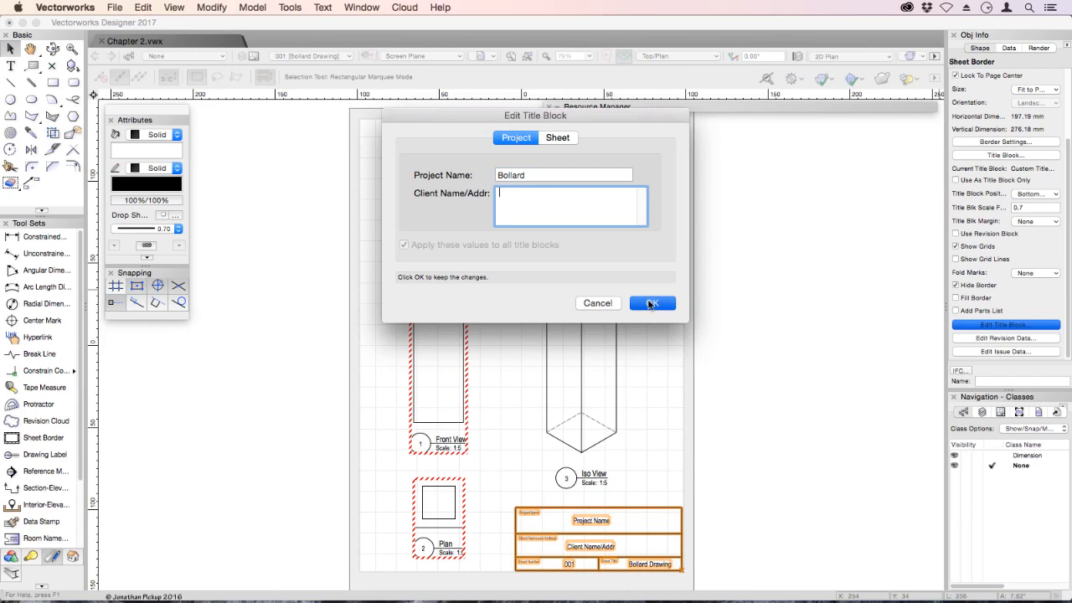
click(651, 303)
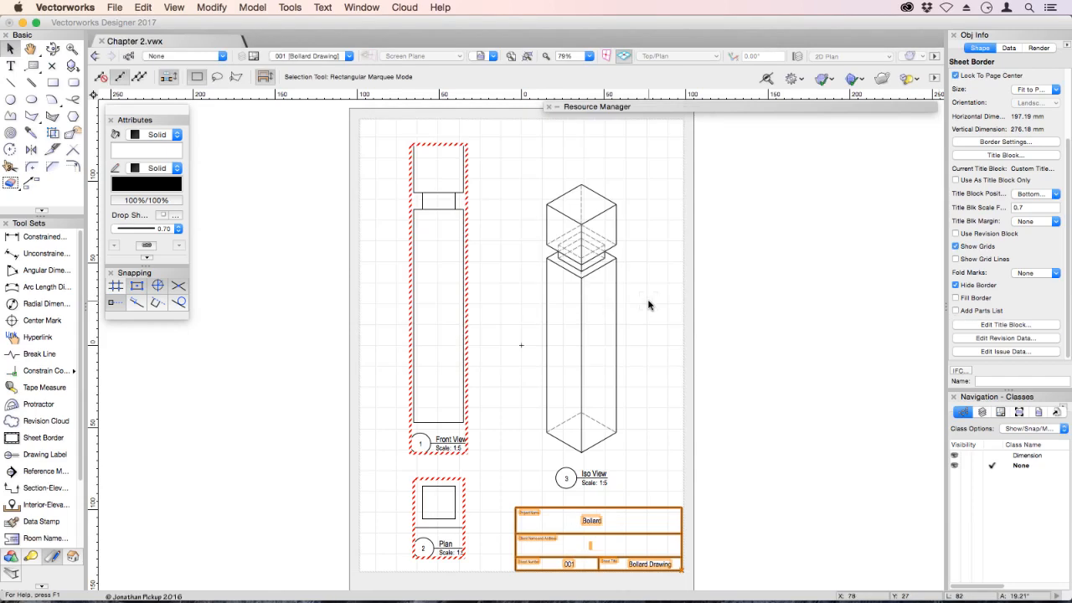
mouse_move(502, 176)
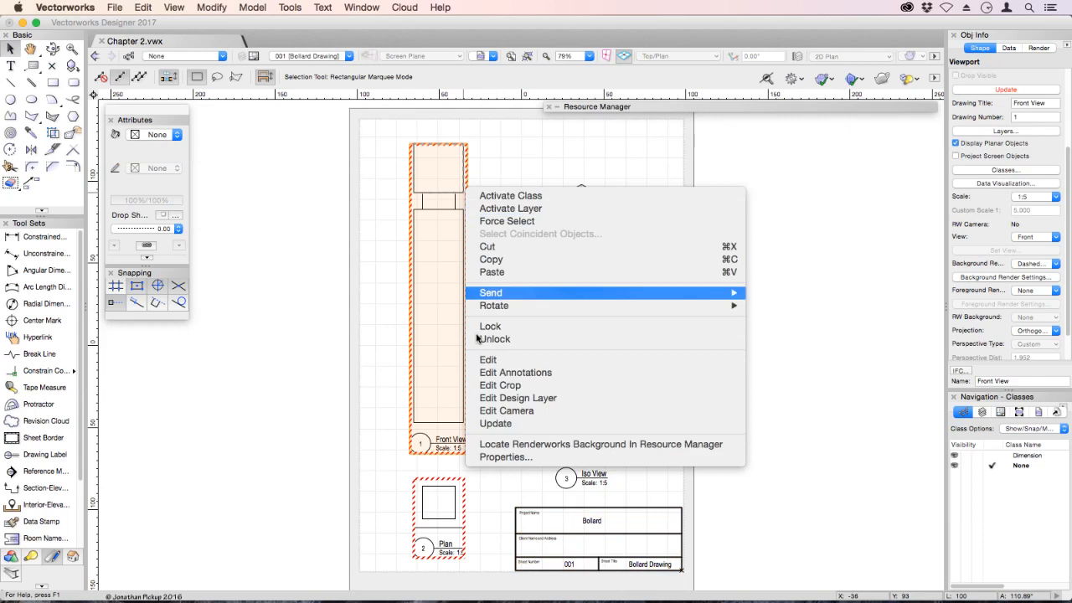
Step: Annotate the Front View viewport with an overall top width and chained left-side heights
click(515, 372)
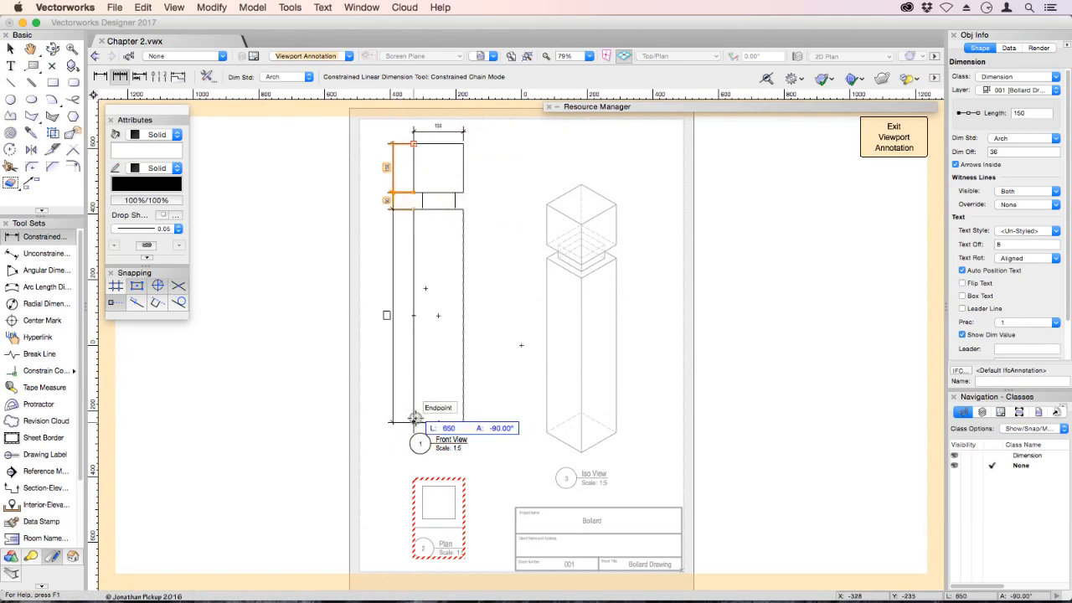
click(417, 420)
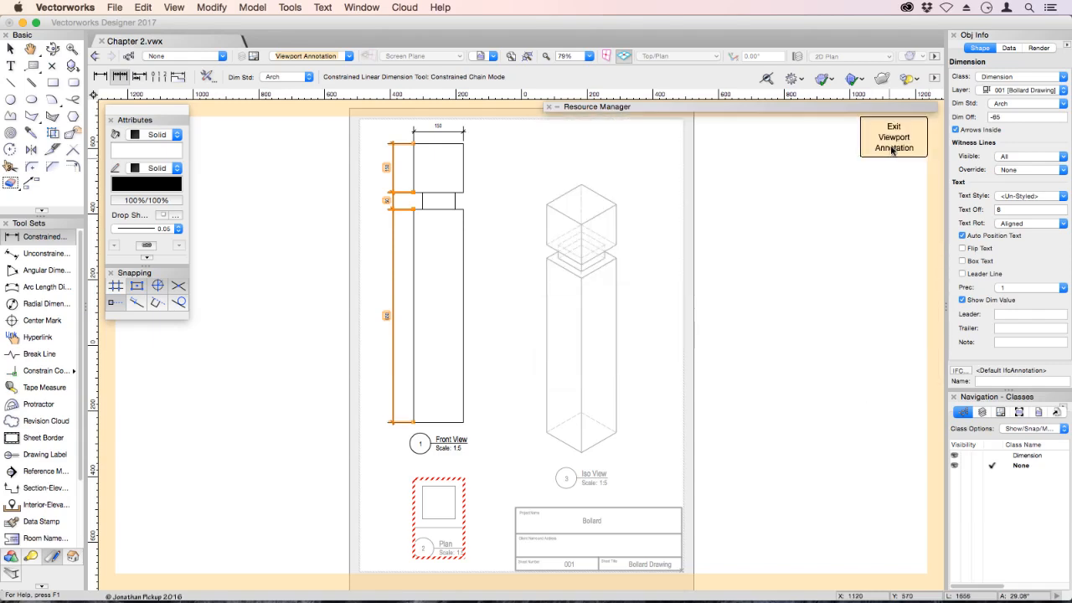
click(893, 136)
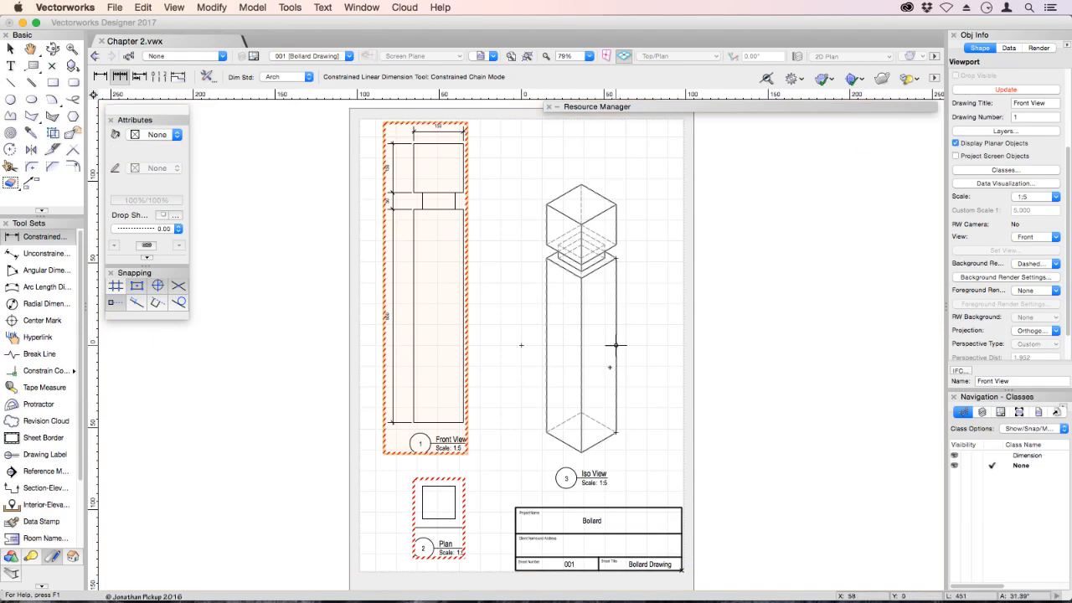
Step: Annotate the Plan viewport with a 25-100-25 top chain, 150 on the left, 100 on the right
right_click(438, 502)
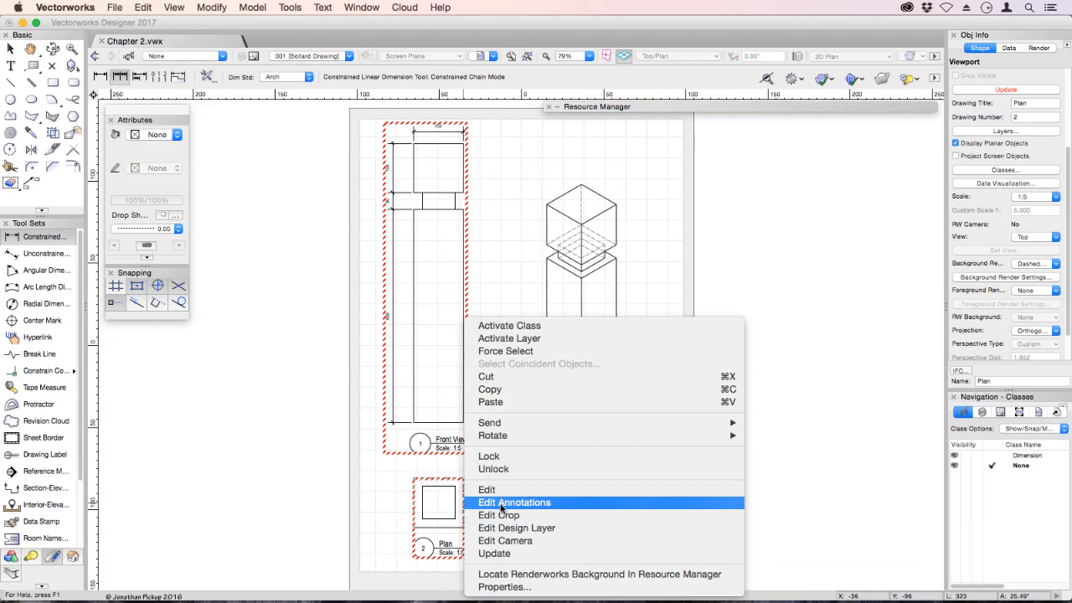
mouse_move(514, 503)
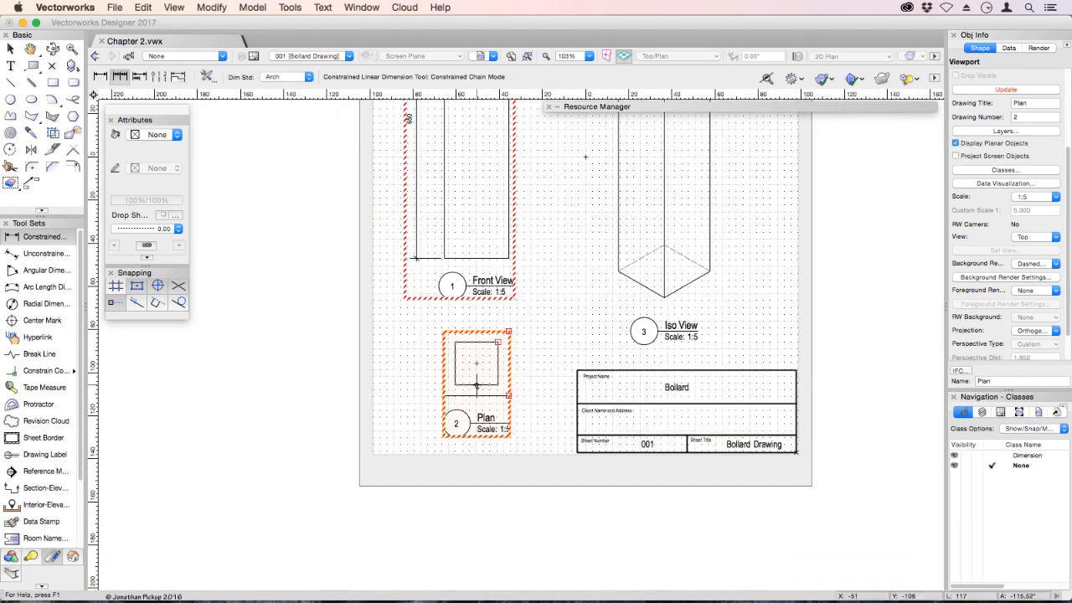
scroll(down, 3)
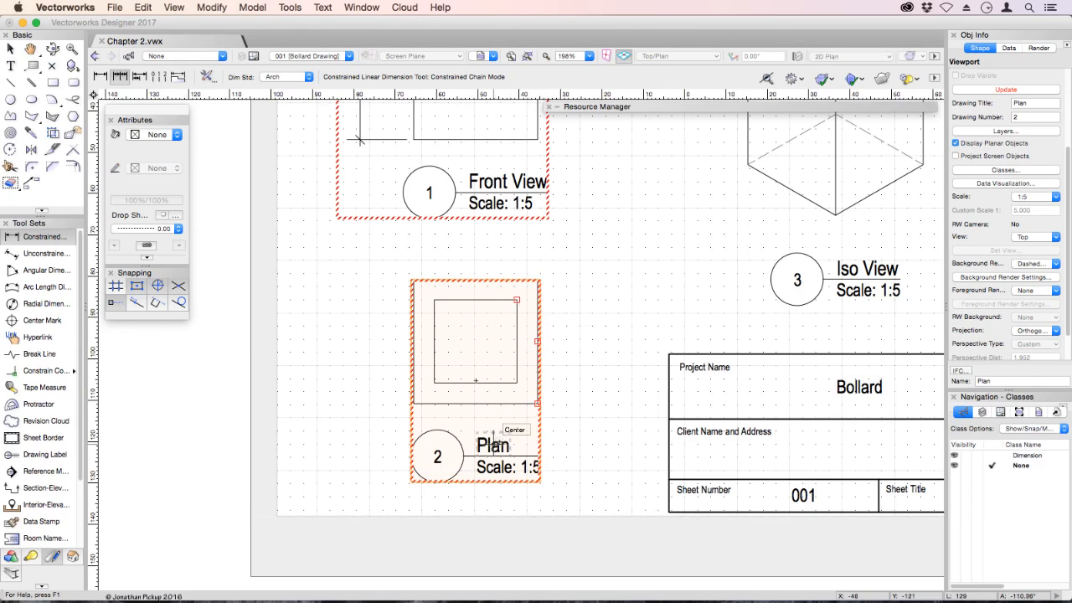
right_click(494, 444)
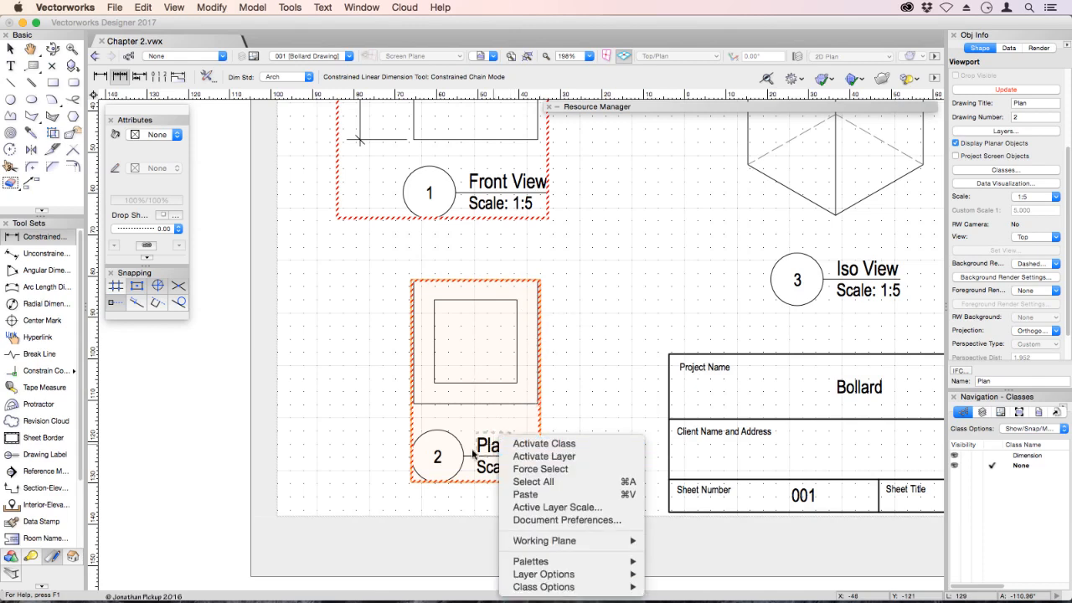
right_click(475, 339)
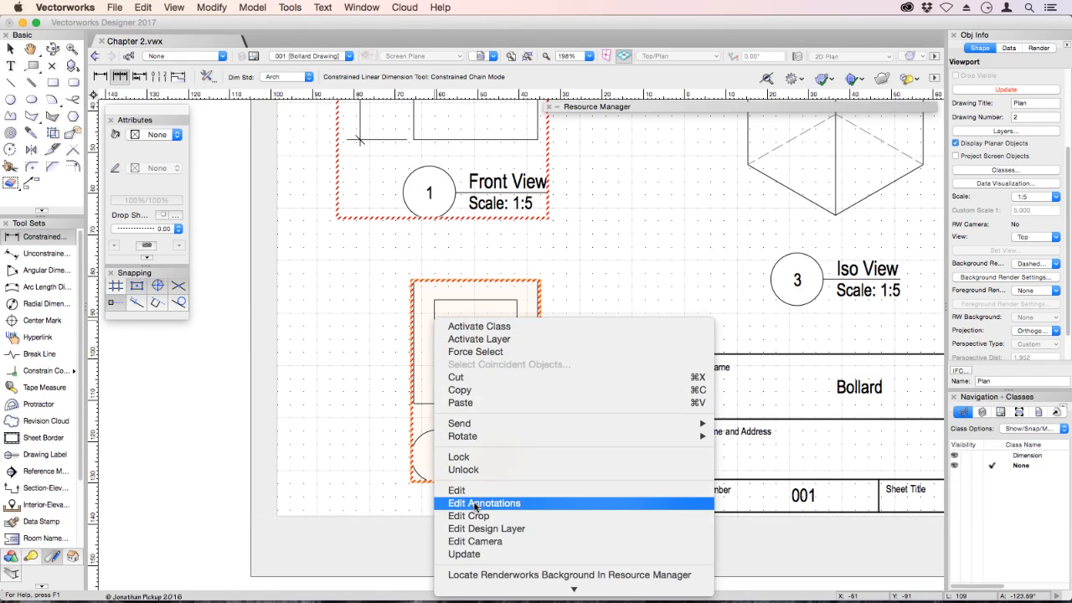
click(484, 503)
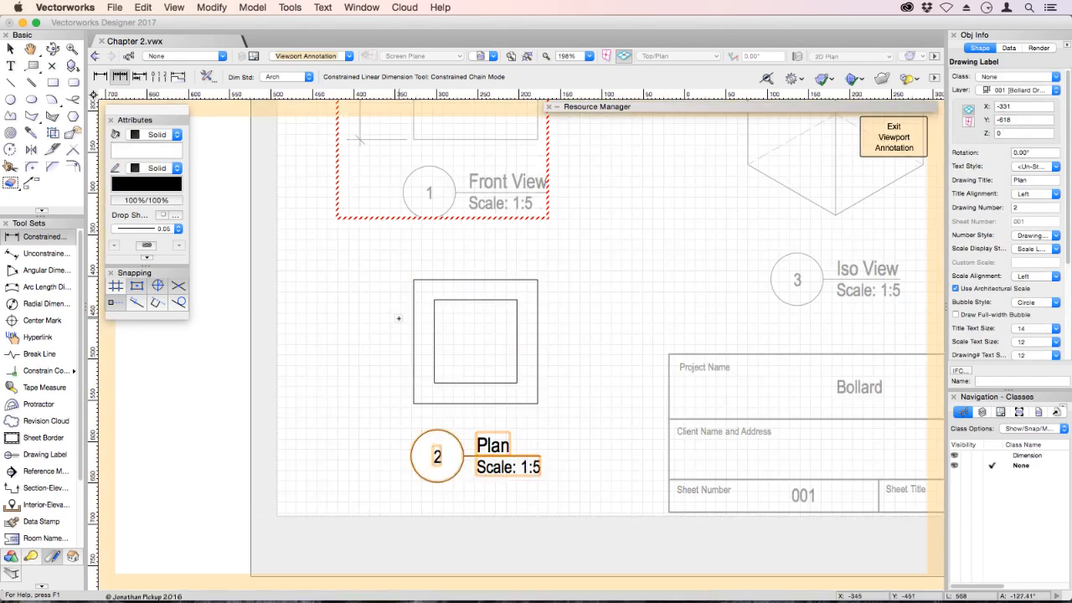
mouse_move(533, 277)
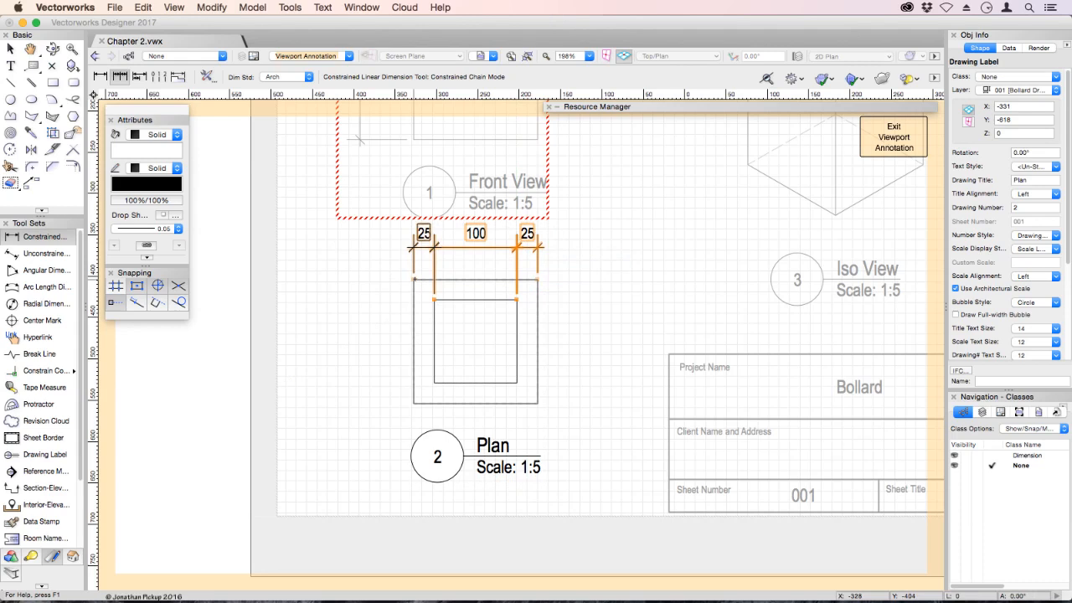
click(416, 403)
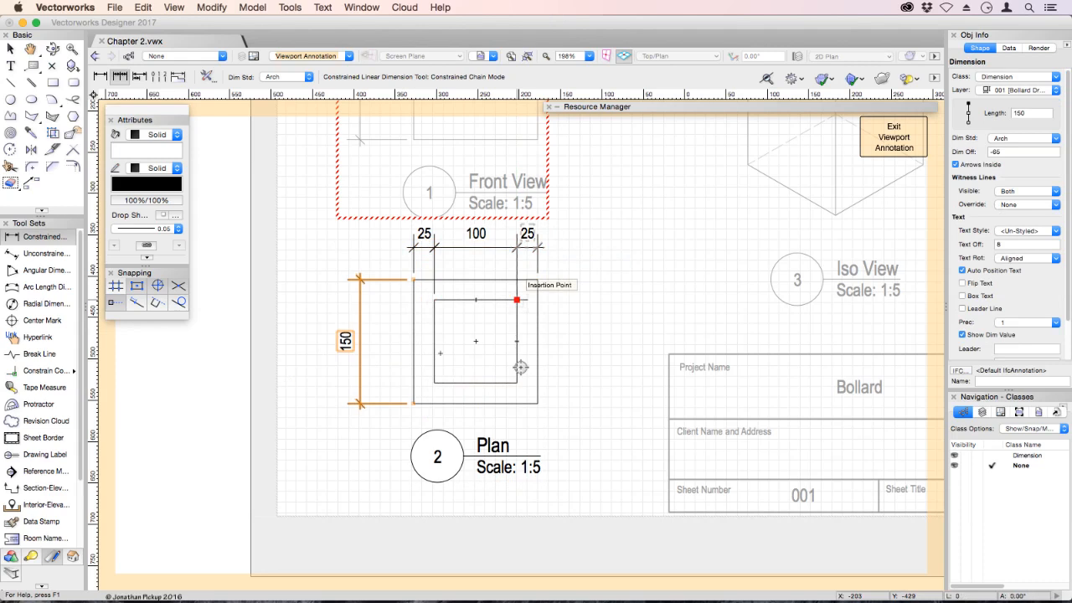
click(516, 299)
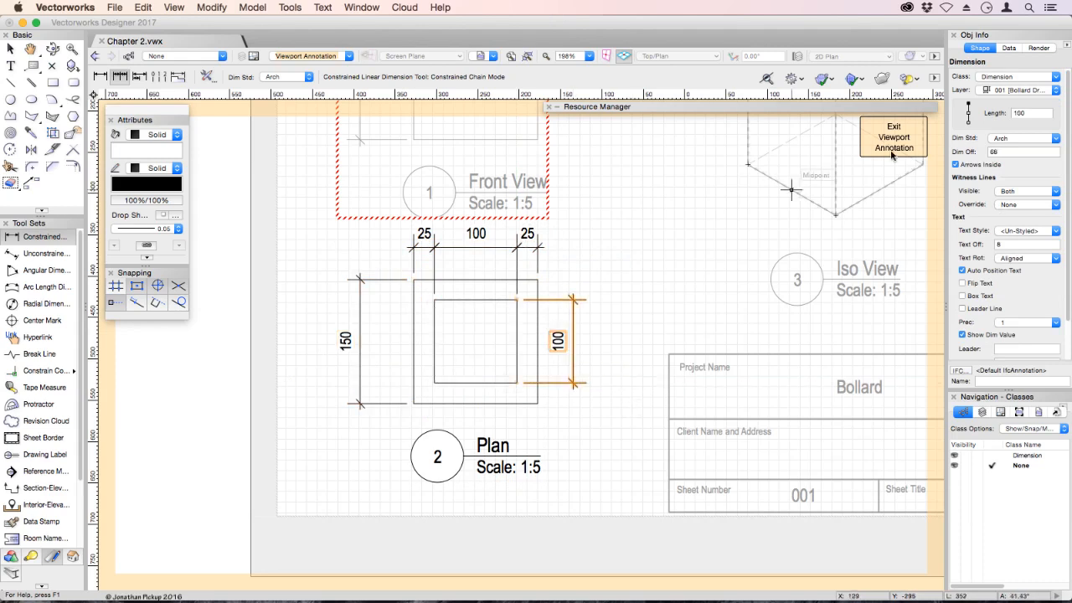
click(892, 135)
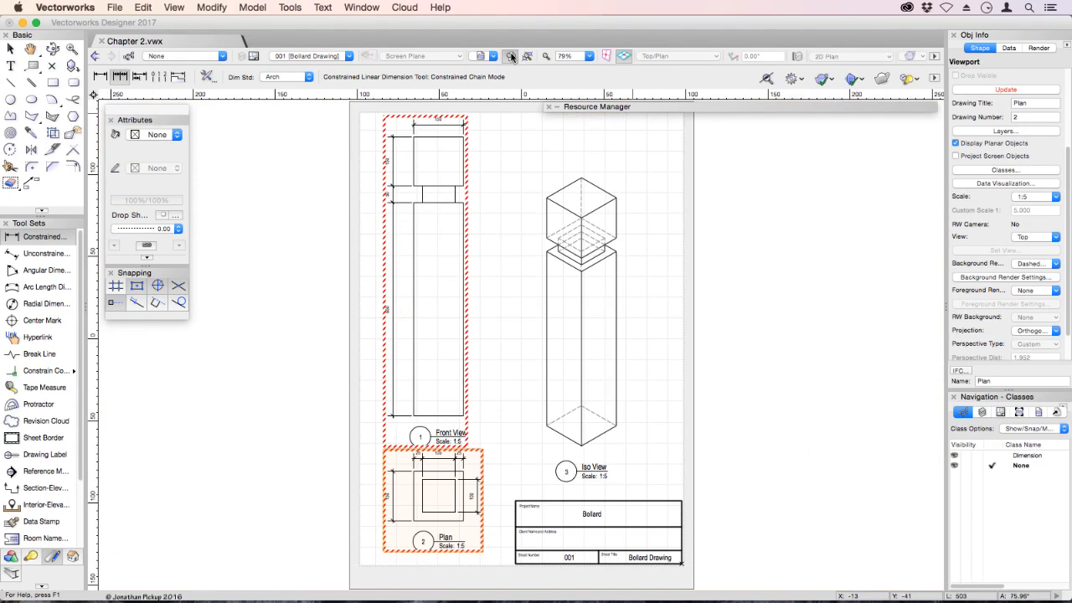
Step: Deselect everything and run Update All Viewports to refresh the Front, Plan and Iso views
click(12, 46)
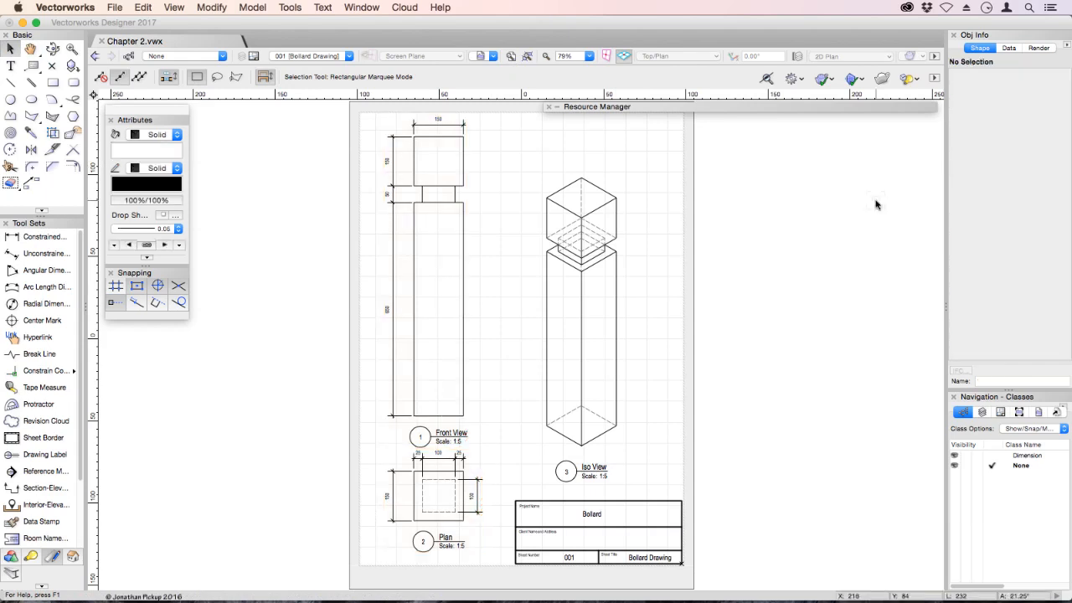
mouse_move(555, 134)
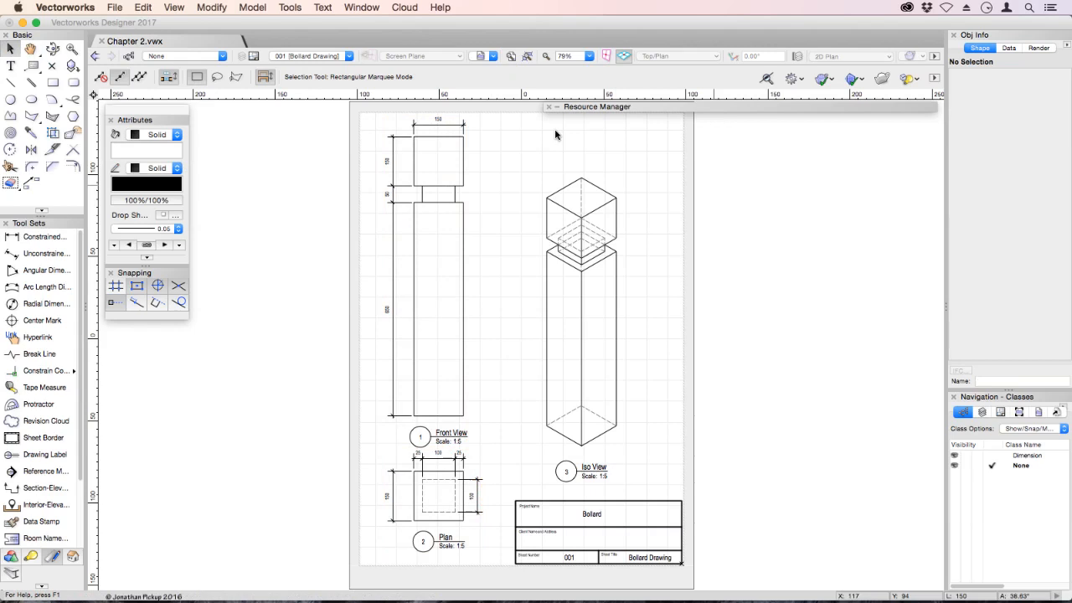
click(174, 7)
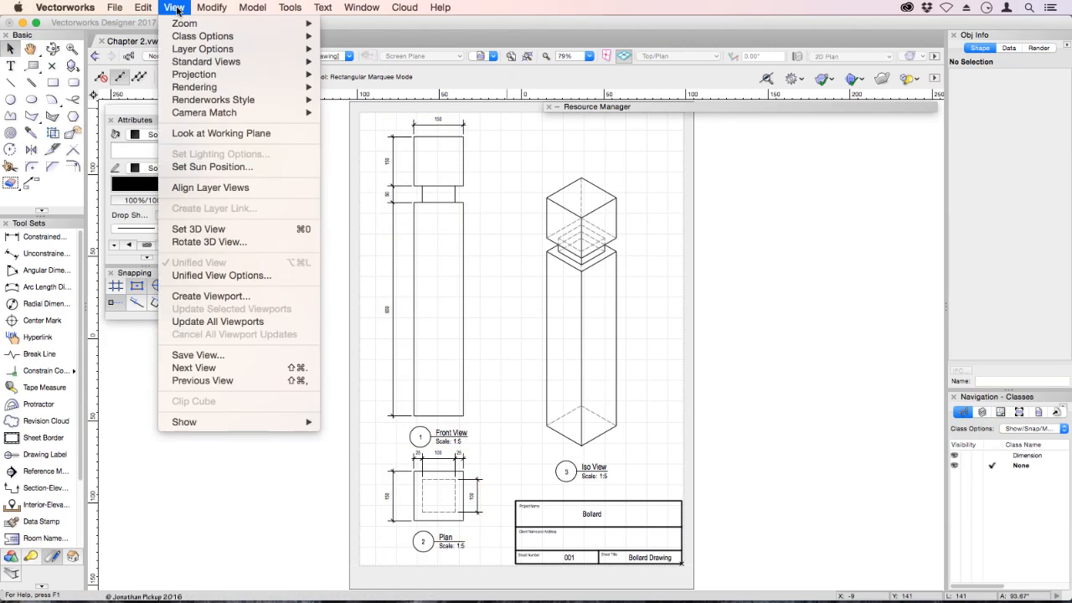
mouse_move(200, 323)
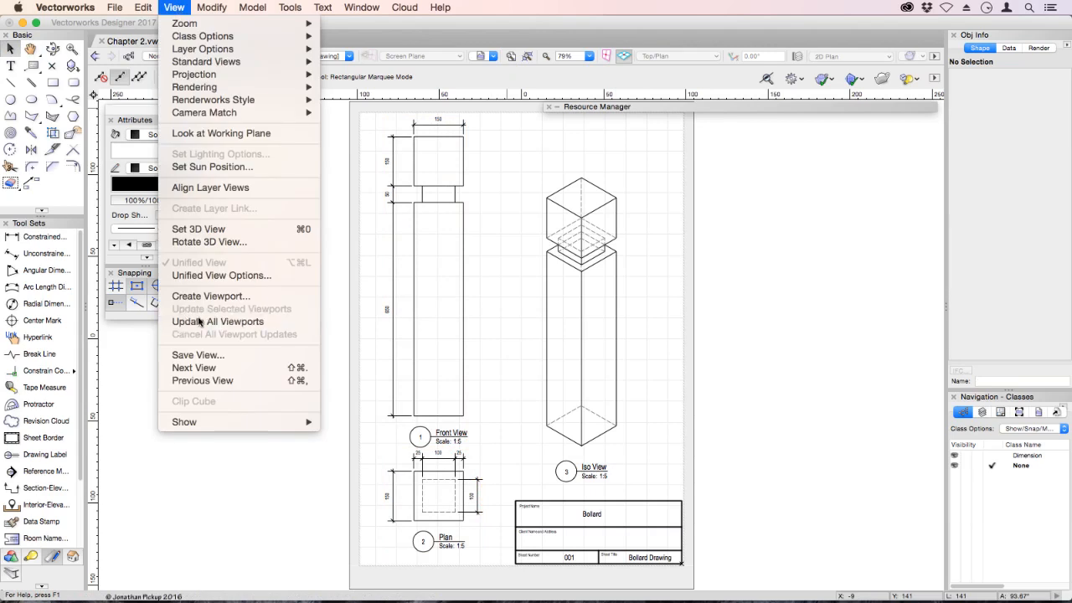